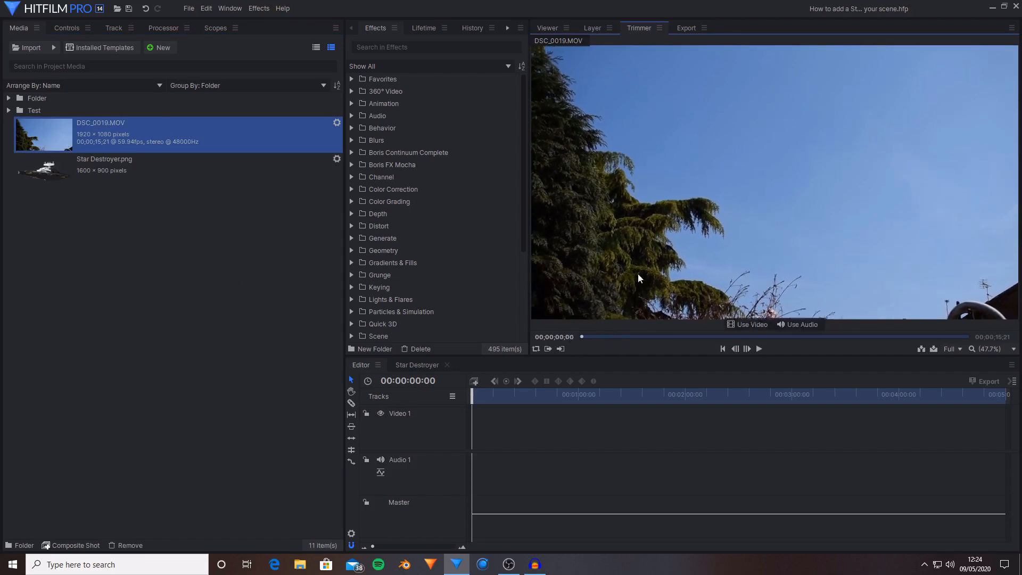
Step: Switch to the Viewer so the empty composite preview replaces the clip trimmer
click(547, 28)
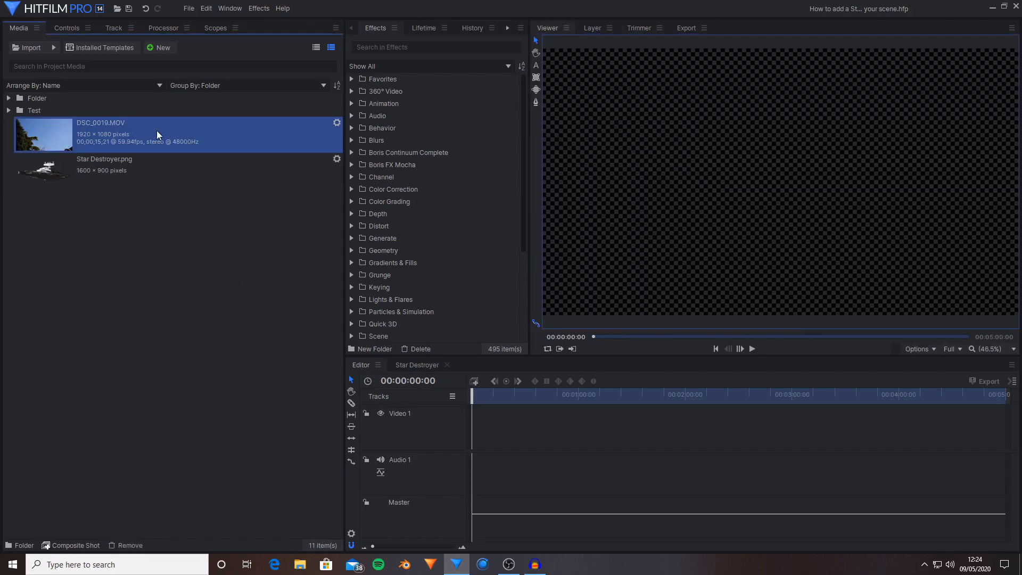
mouse_move(230, 266)
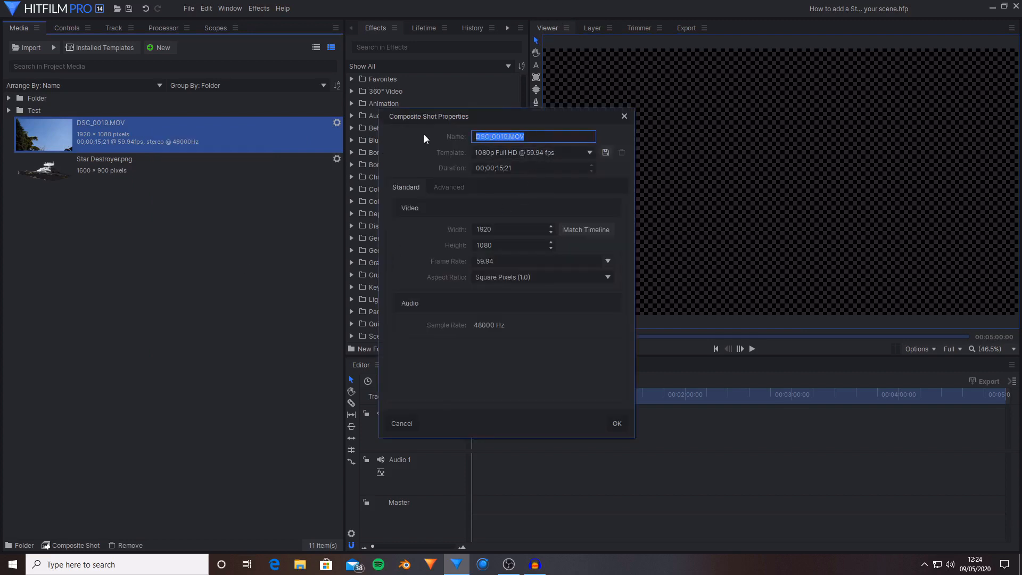
Step: Name the composite 'Star in Destoryer in Sky', set frame rate to 30 and create it
text(Star in)
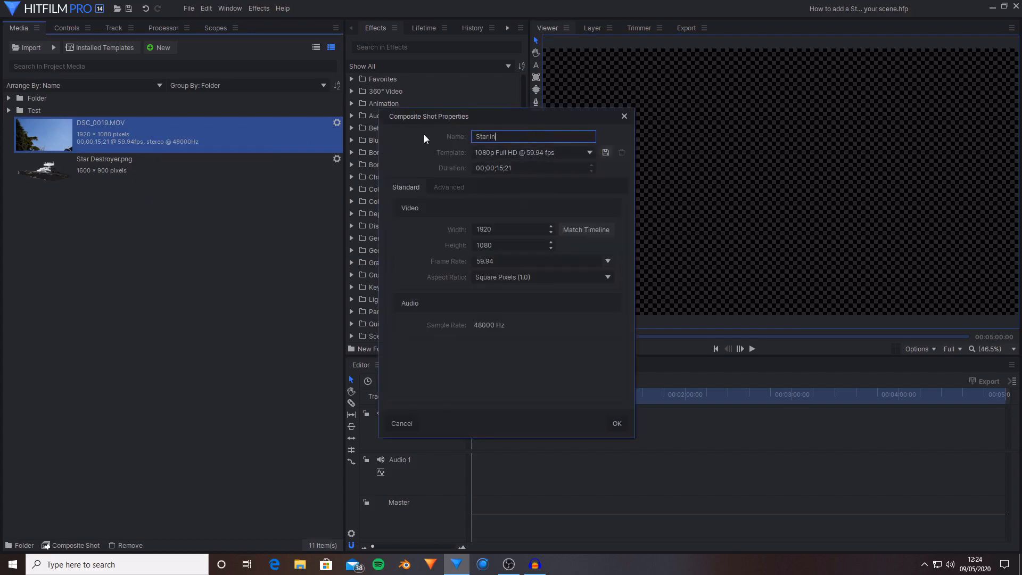
text(Destoryer in Sky)
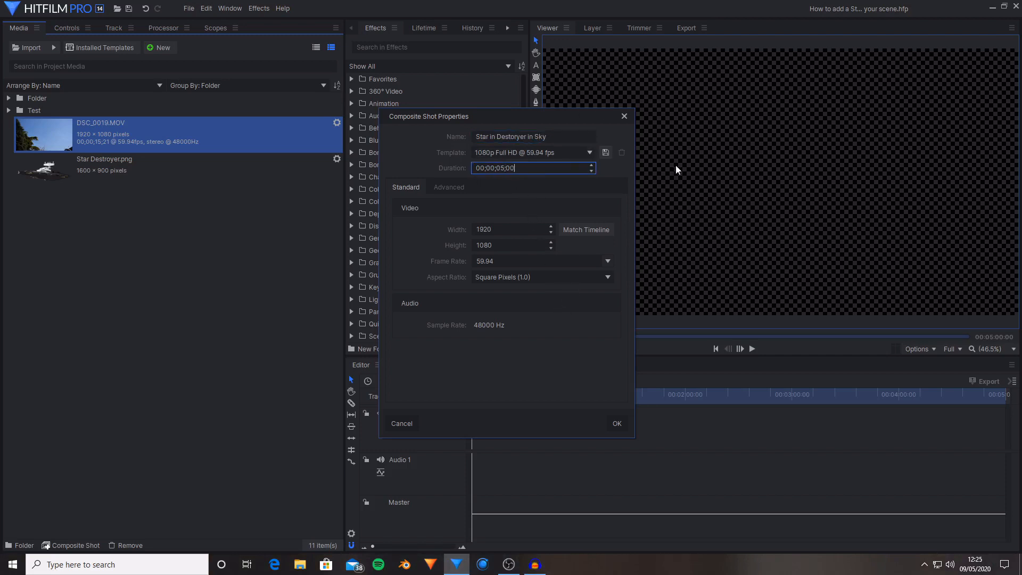
mouse_move(681, 178)
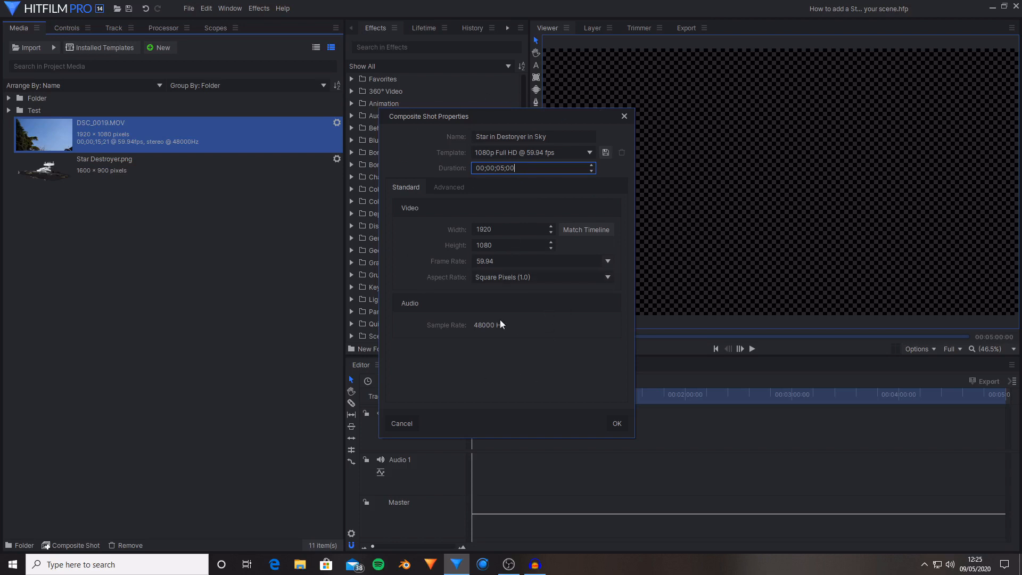
click(534, 260)
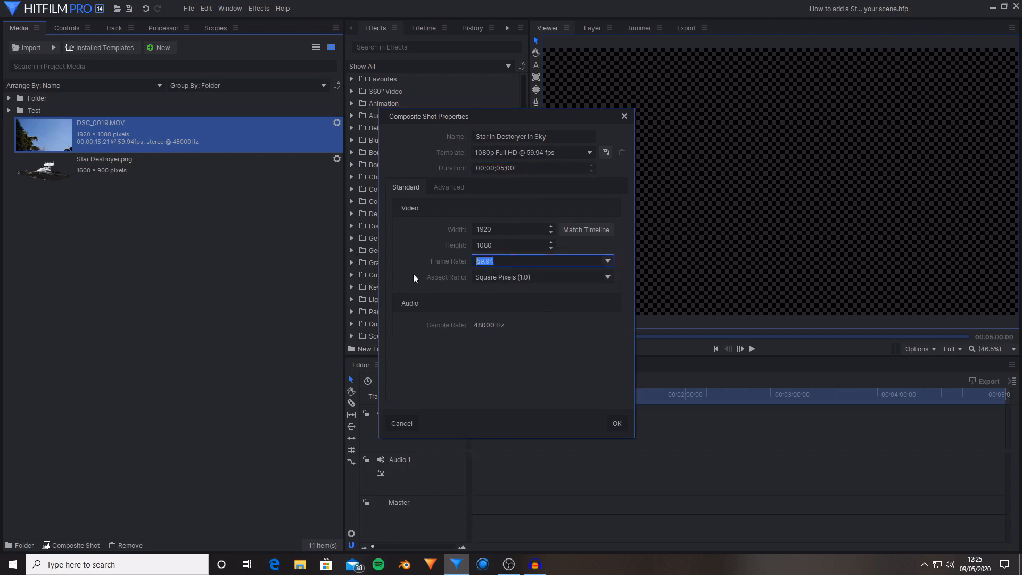
text(30)
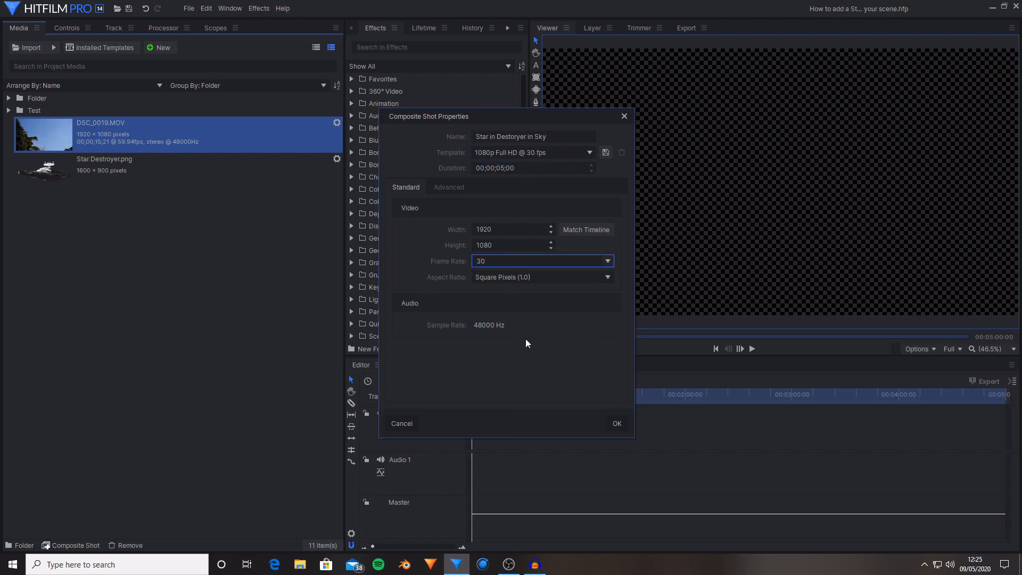
click(616, 423)
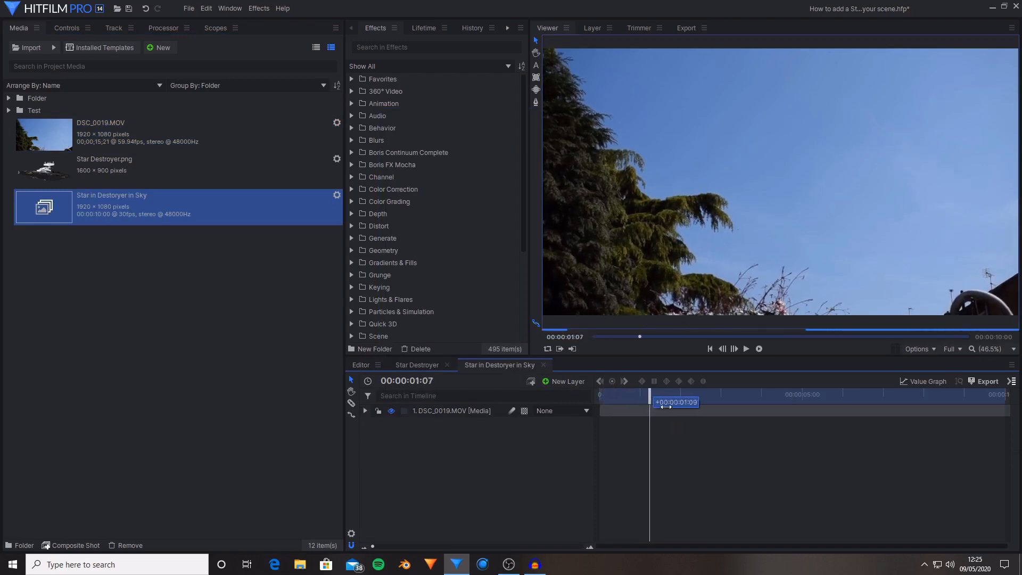
drag(664, 402, 747, 394)
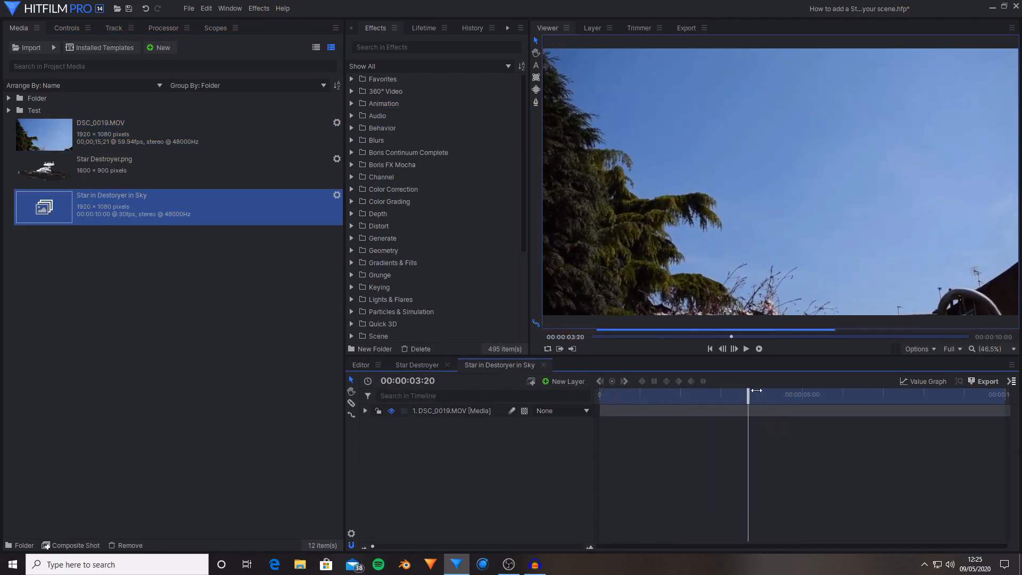
click(66, 27)
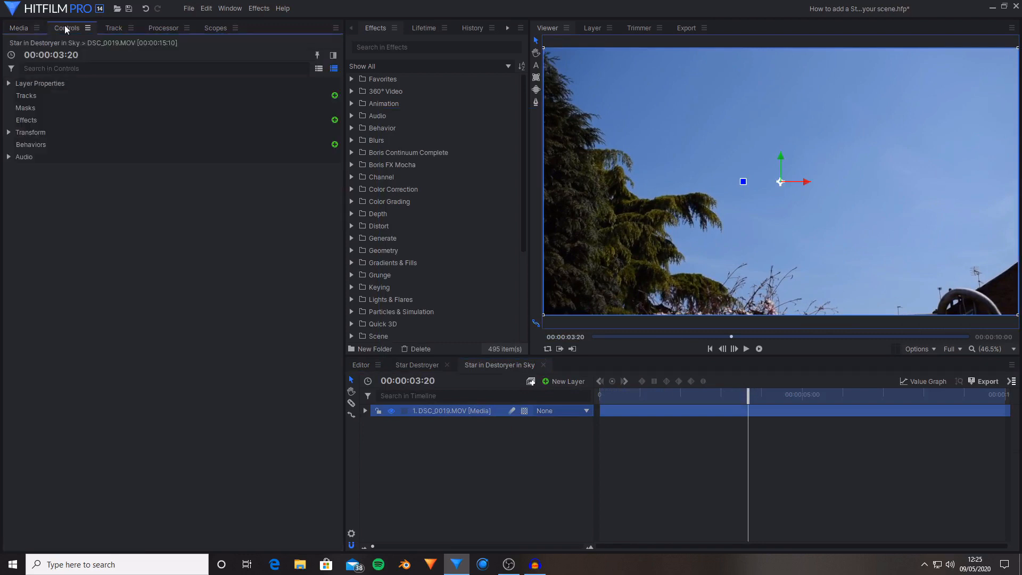
click(9, 83)
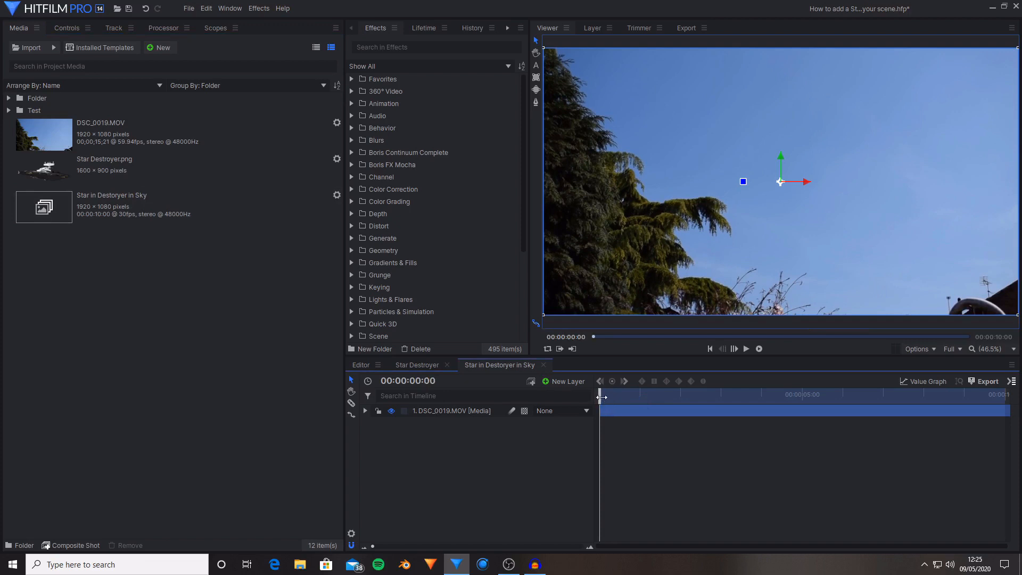
mouse_move(846, 302)
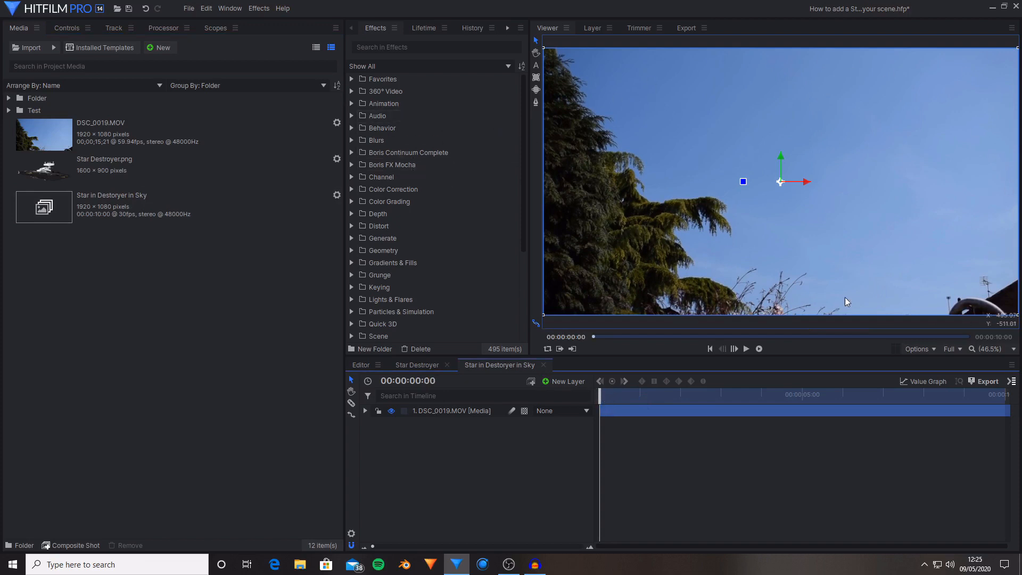
Step: Find the Camera Tracker effect by searching 'camera' and apply it to the sky footage
click(435, 46)
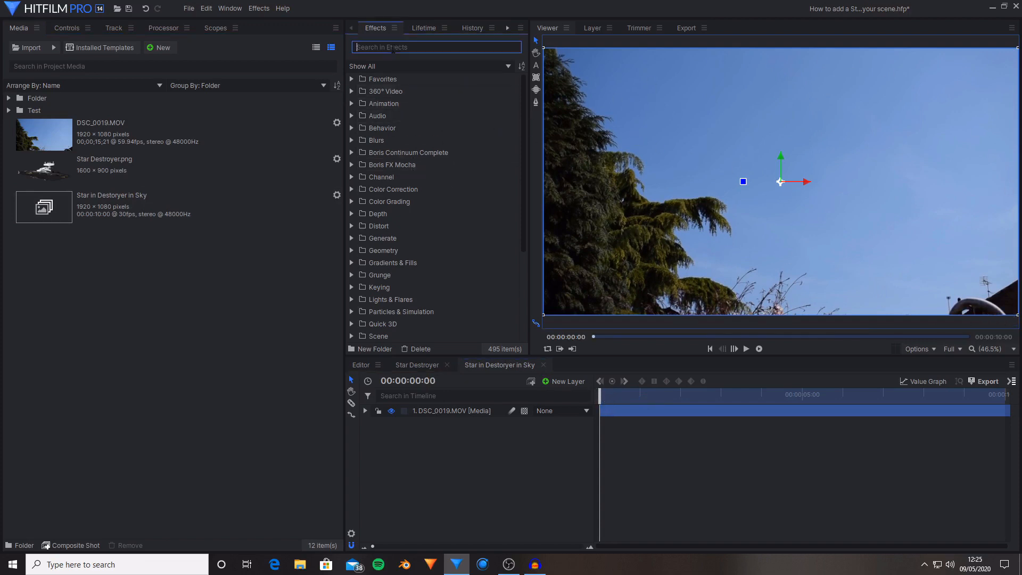
text(camera)
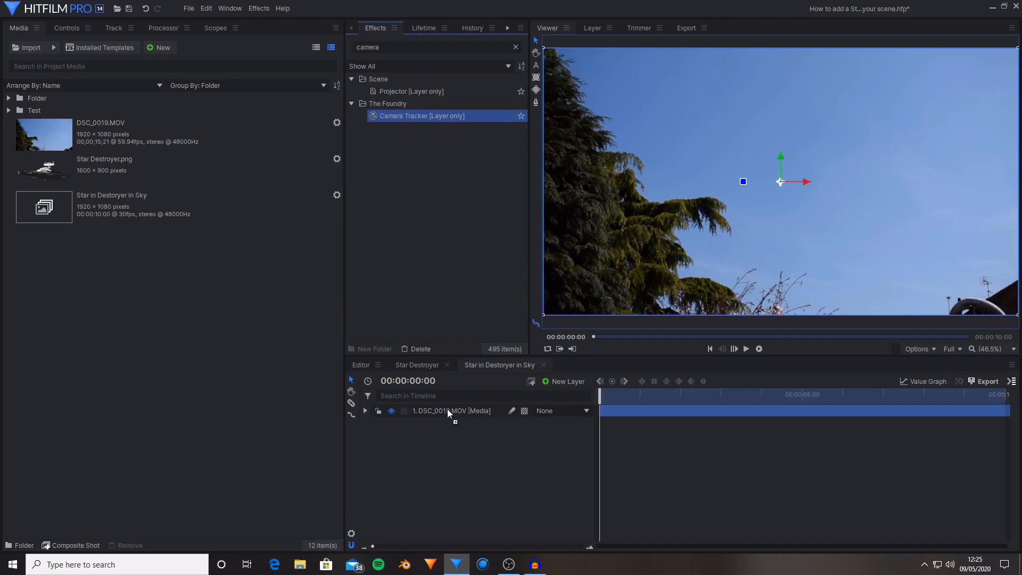
click(366, 411)
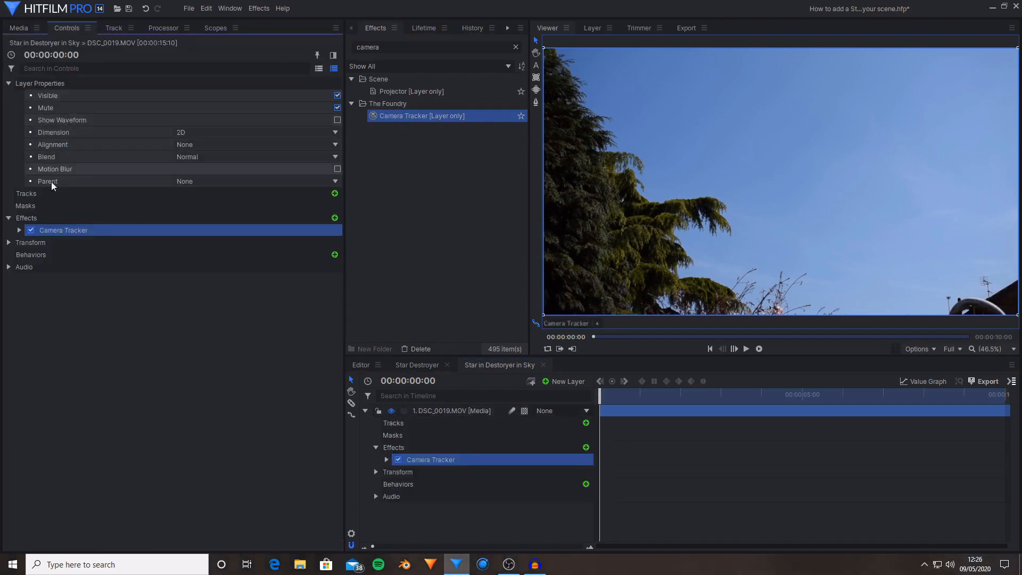
Step: Set the tracker's Solve camera motion to Rotation Only and scrub the clip to check
click(19, 230)
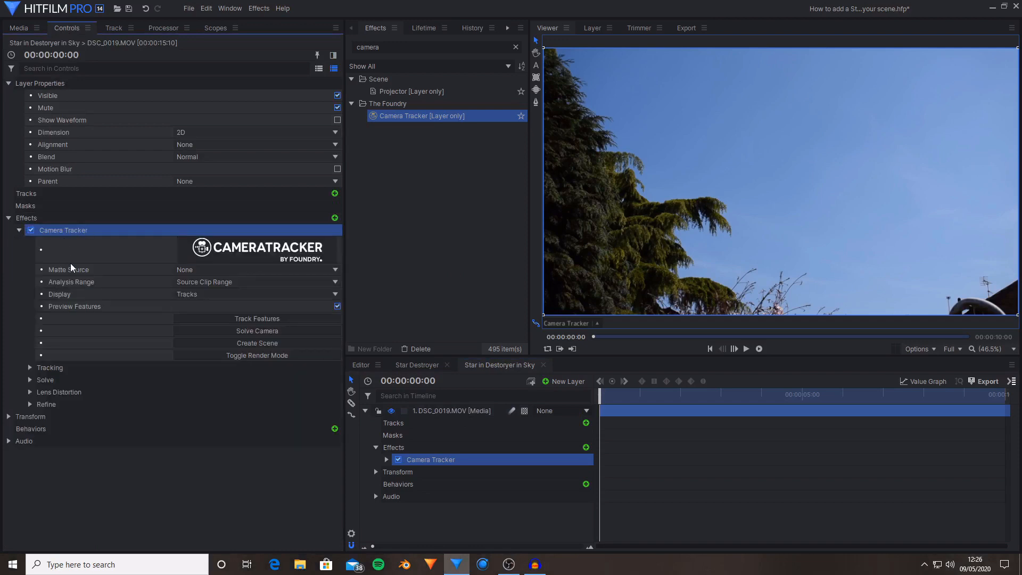
click(44, 379)
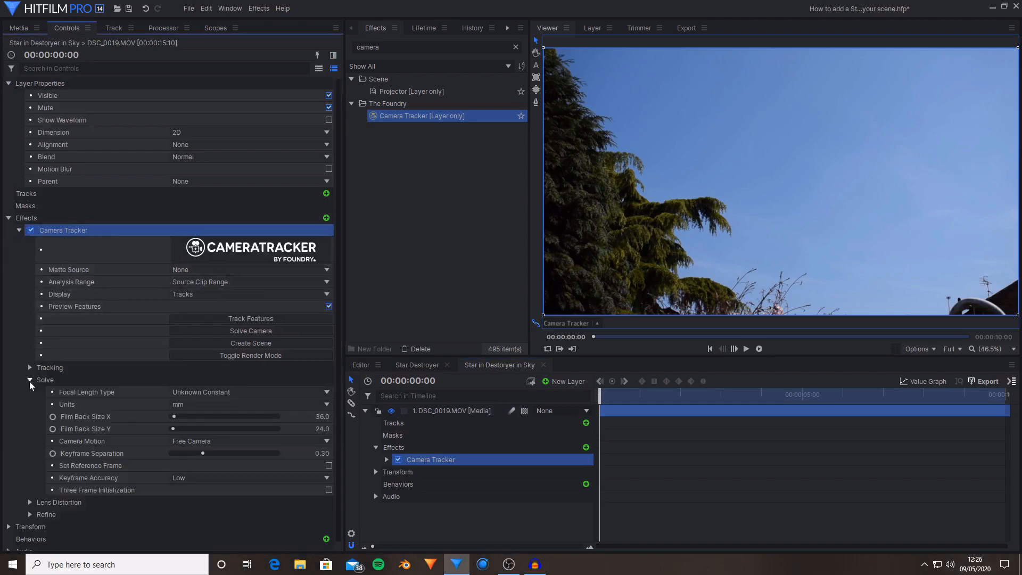
mouse_move(92, 445)
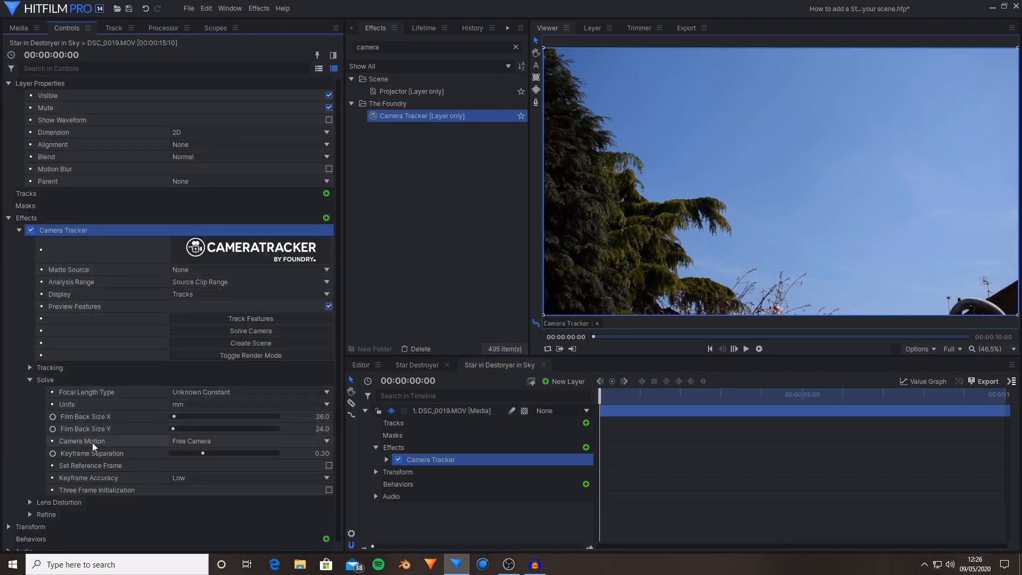
click(249, 440)
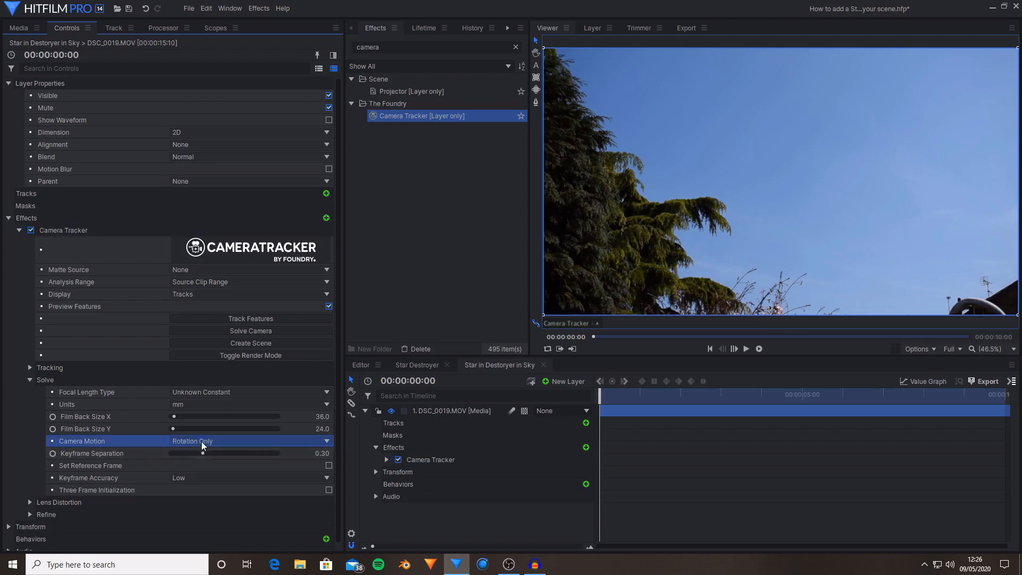
drag(600, 393, 725, 394)
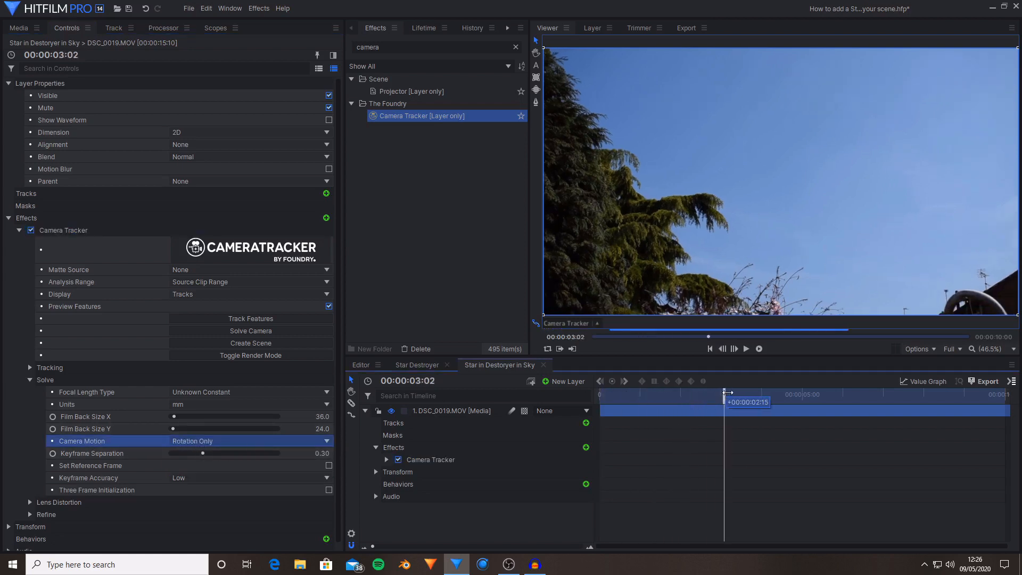
drag(724, 394, 774, 394)
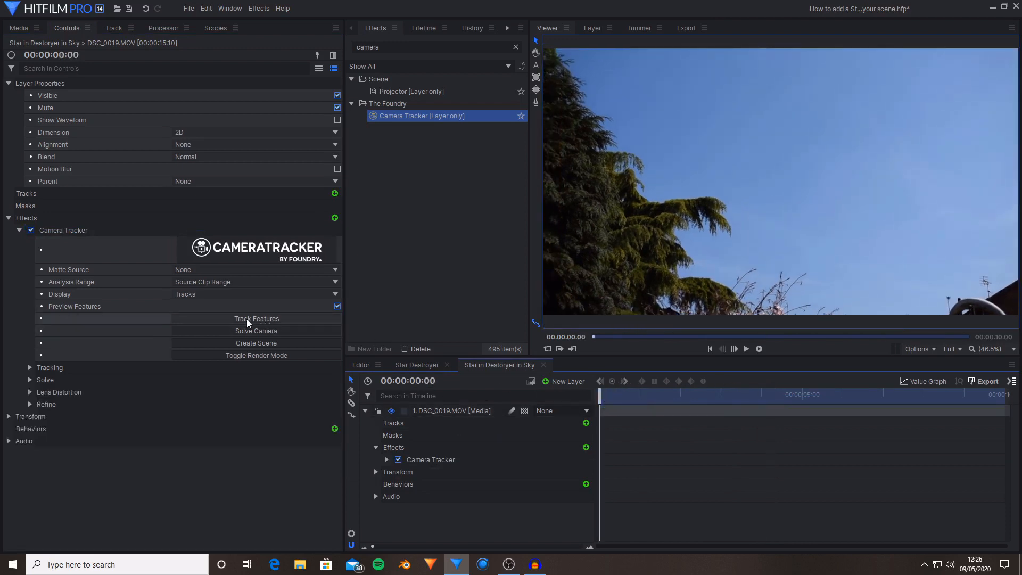
Step: Run Track Features across the sky clip and scrub to review the tracked points
click(257, 318)
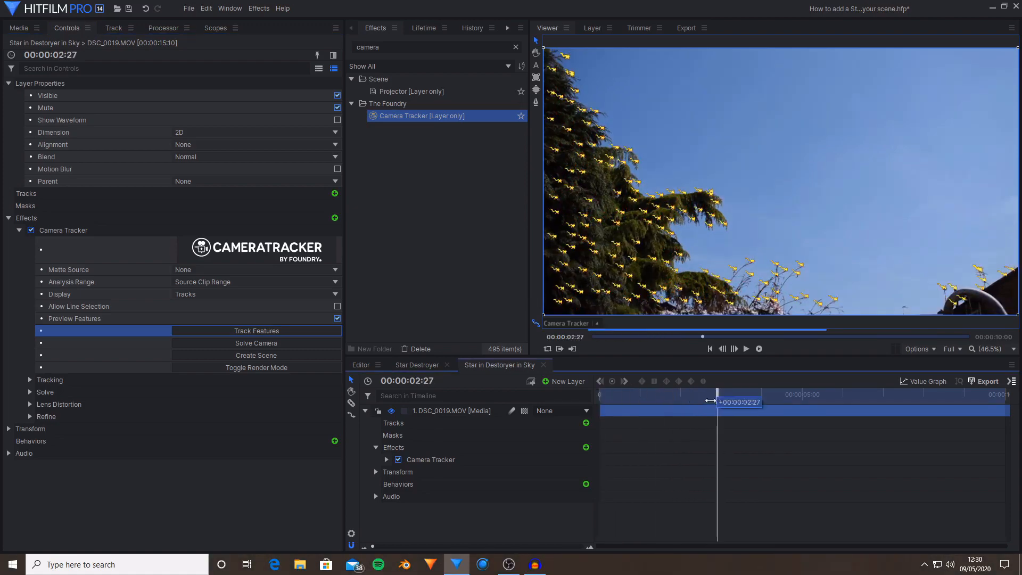
drag(717, 401, 600, 402)
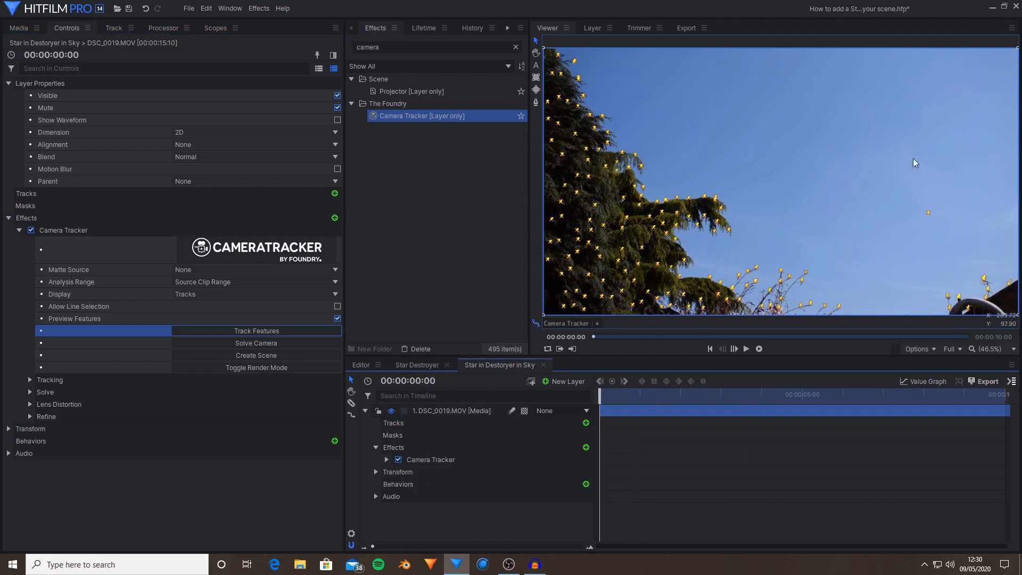
mouse_move(730, 213)
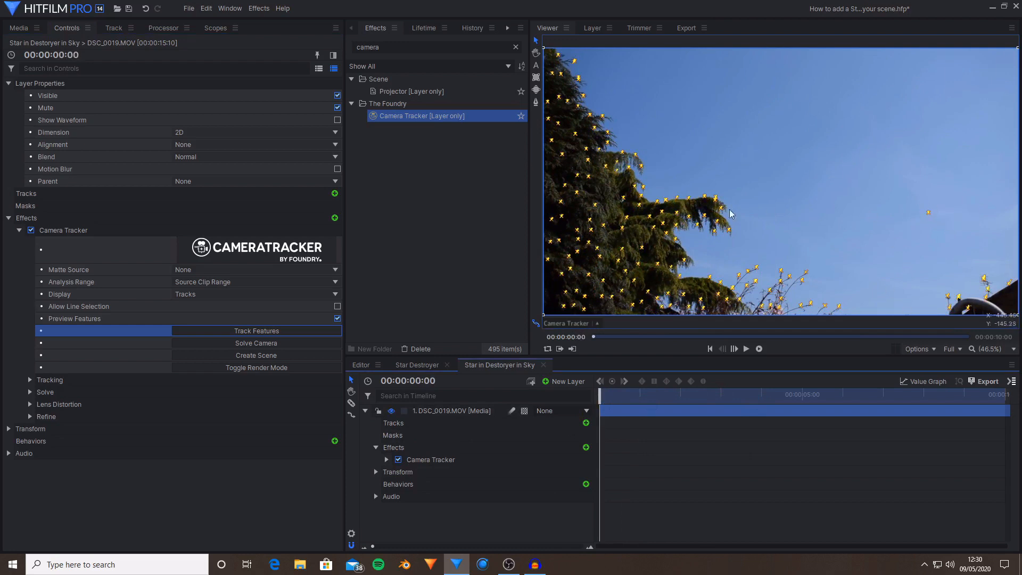
mouse_move(923, 169)
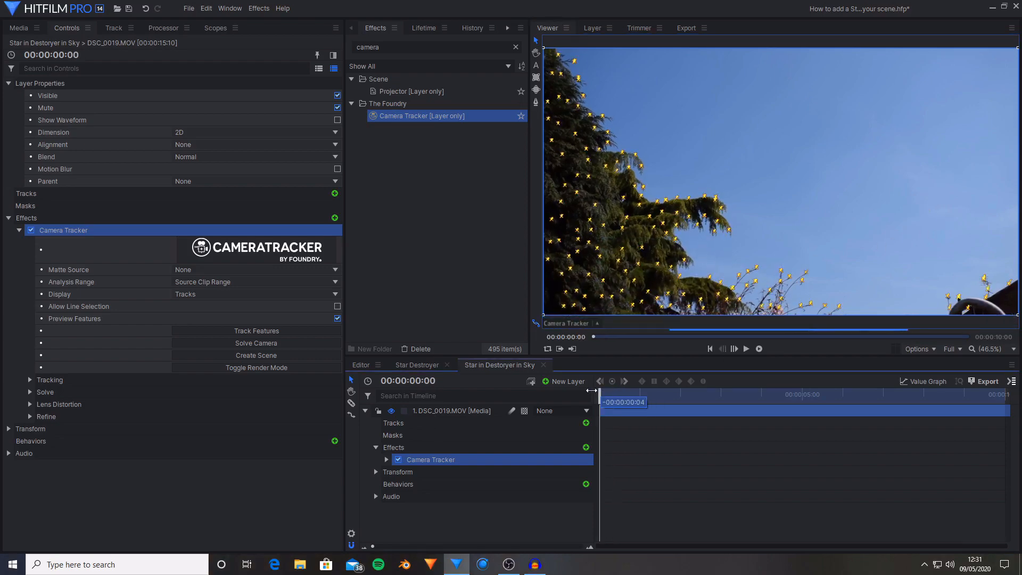
drag(593, 402, 684, 402)
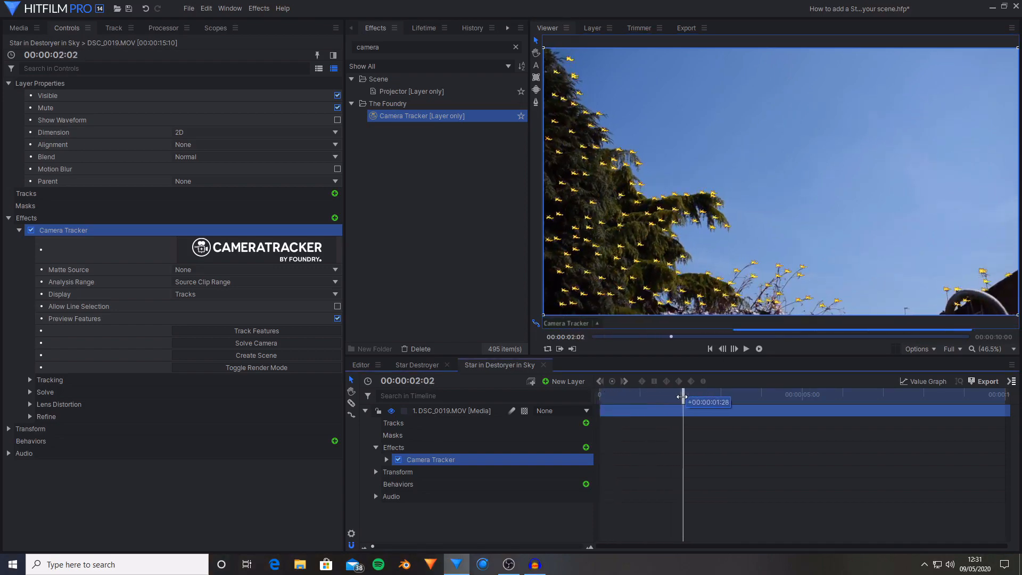
drag(684, 403, 735, 402)
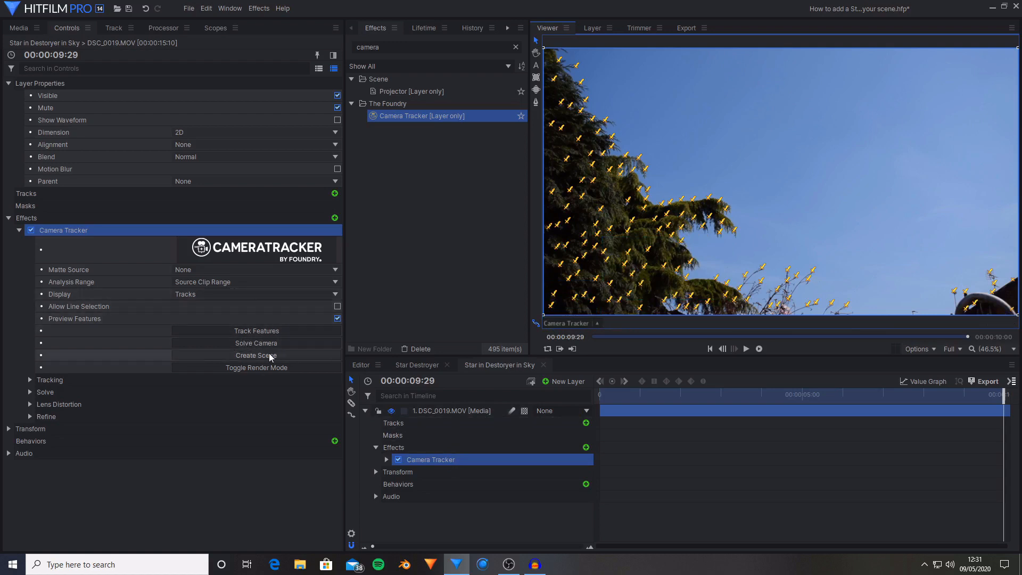
Step: Solve the camera from the tracked features and create the 3D scene
click(256, 342)
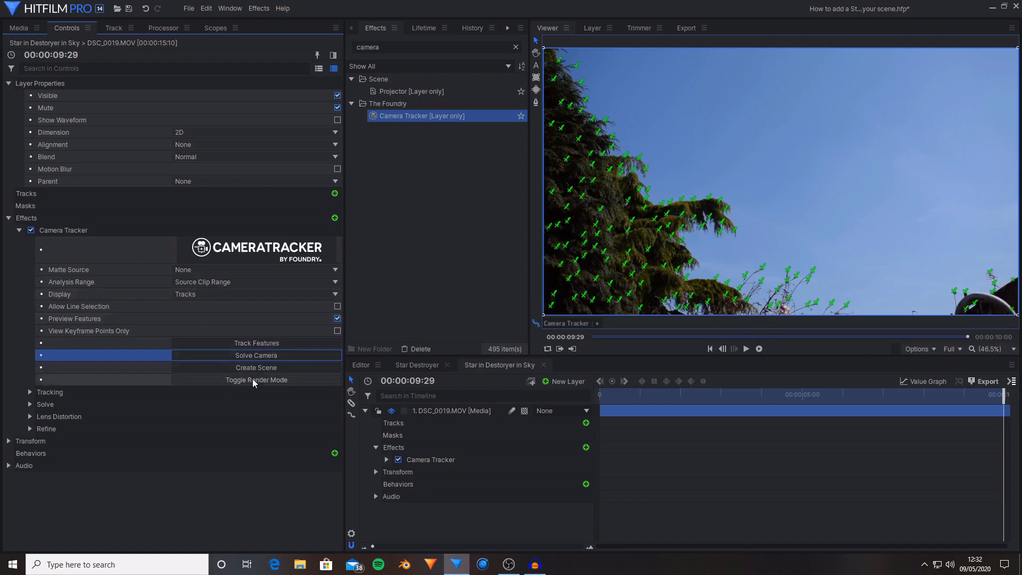
click(256, 367)
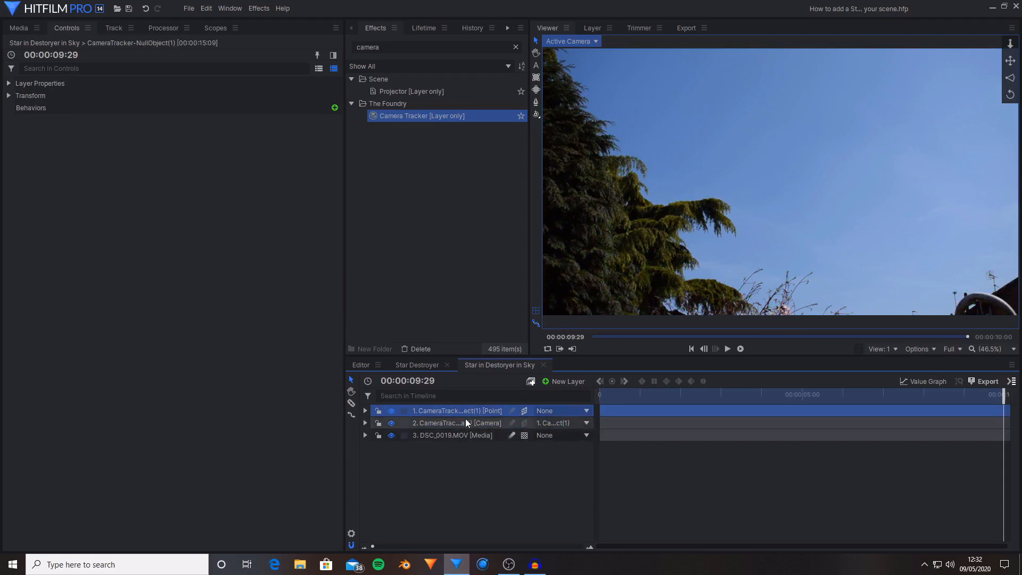
Step: Inspect the new tracker point and camera layers, then return to the Media list
click(365, 411)
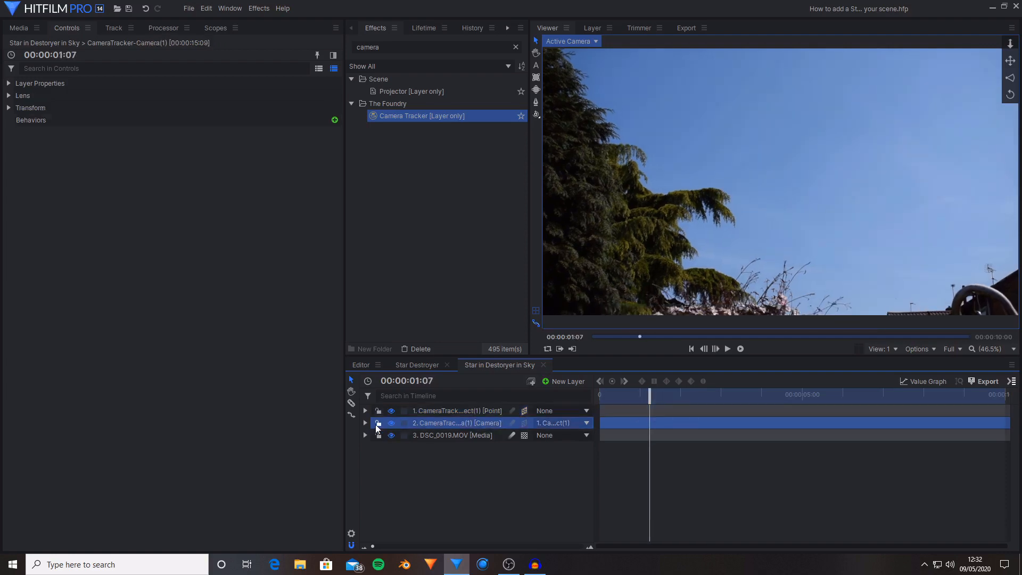
click(365, 423)
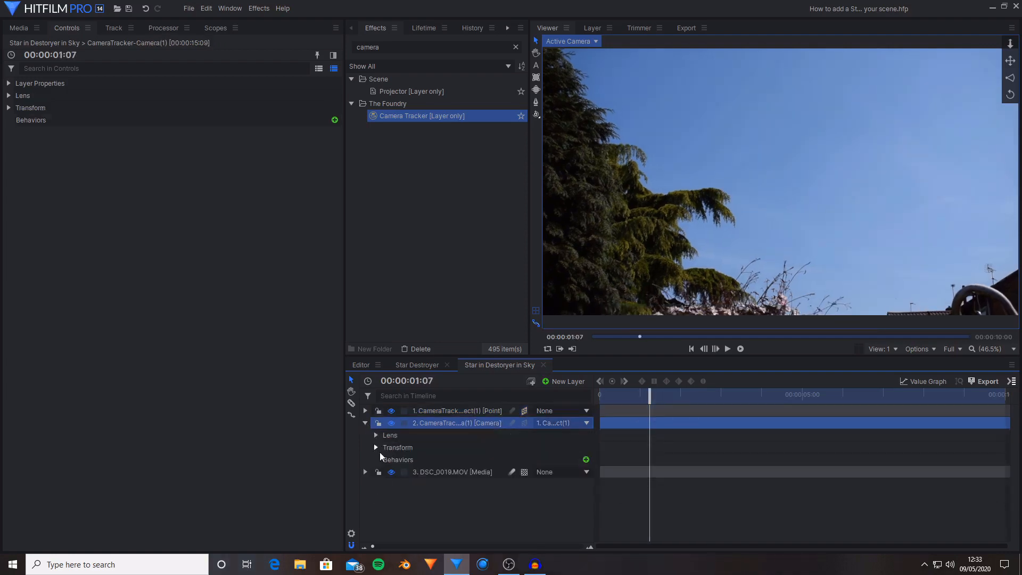
click(376, 447)
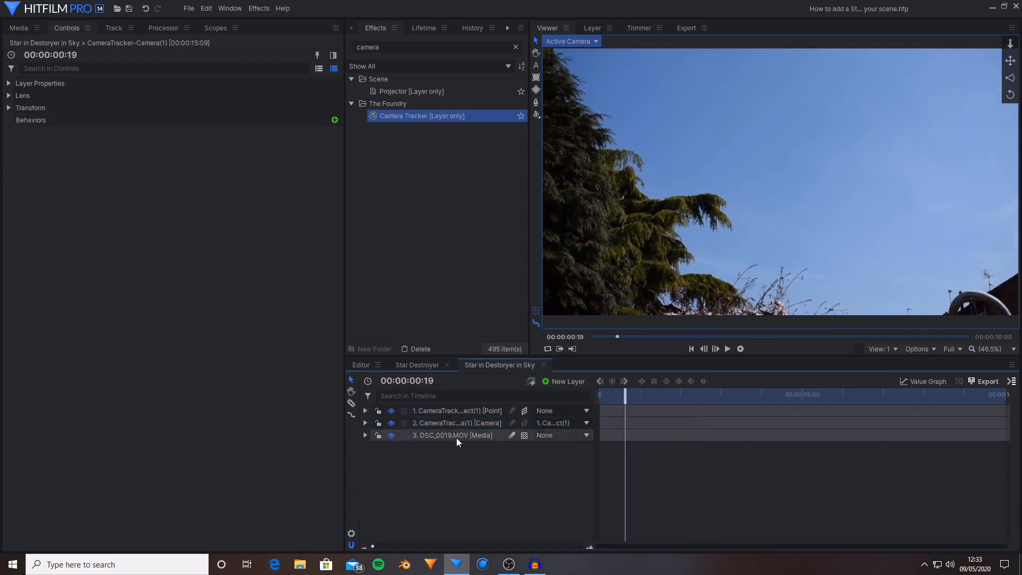
click(18, 28)
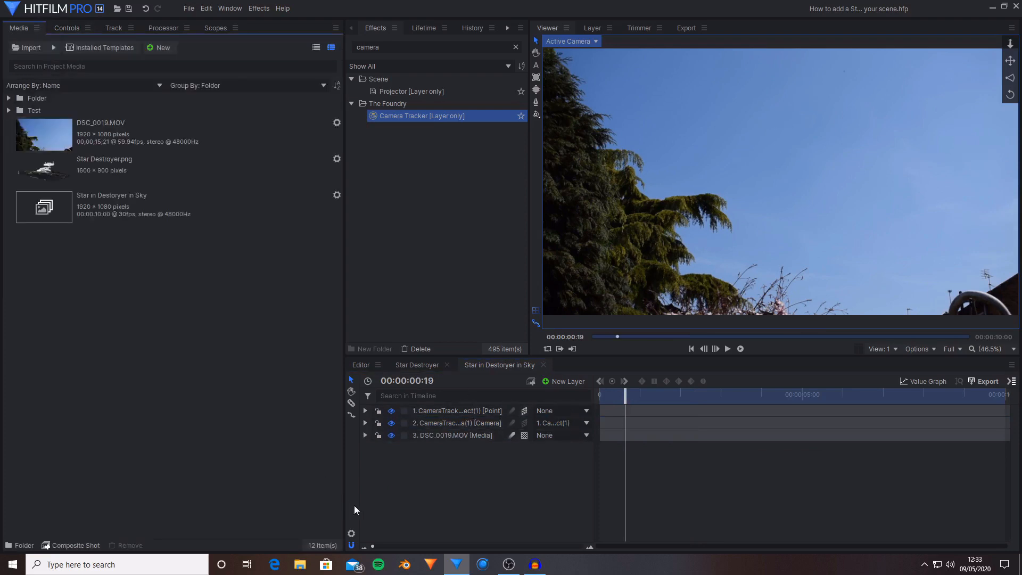
Step: Add Star Destroyer.png as the top layer and make it a 3D plane
click(120, 169)
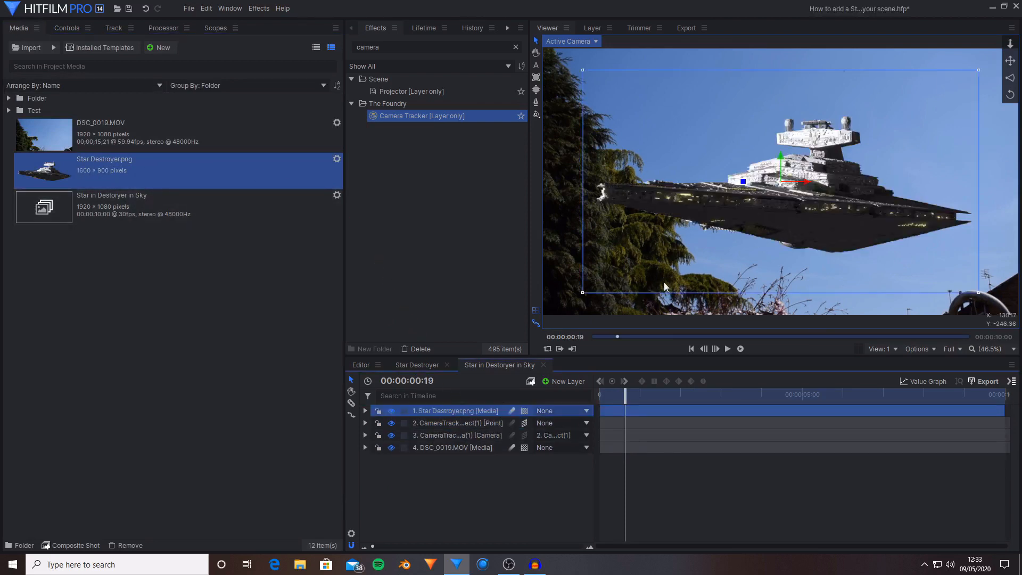
click(525, 411)
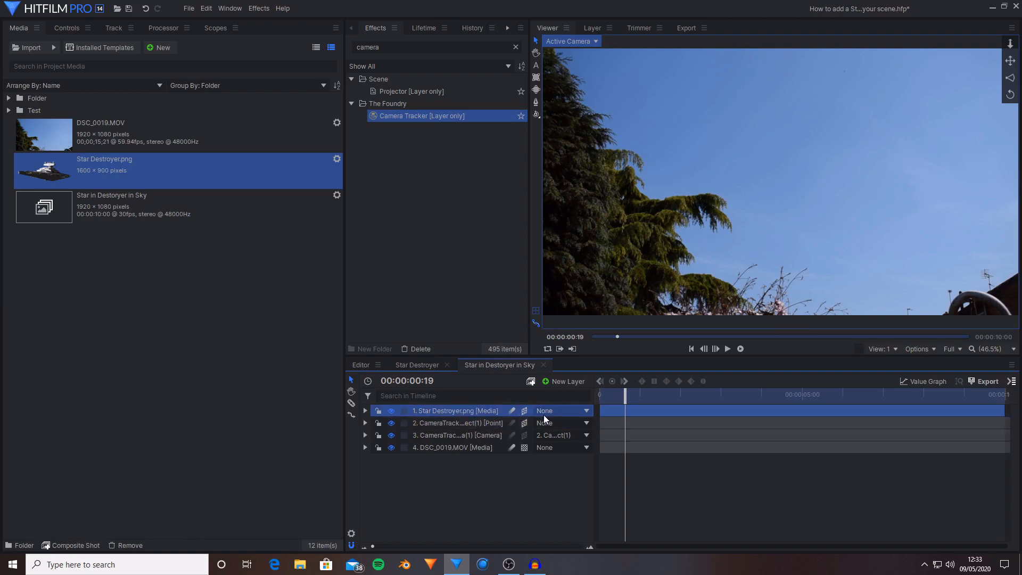
click(557, 411)
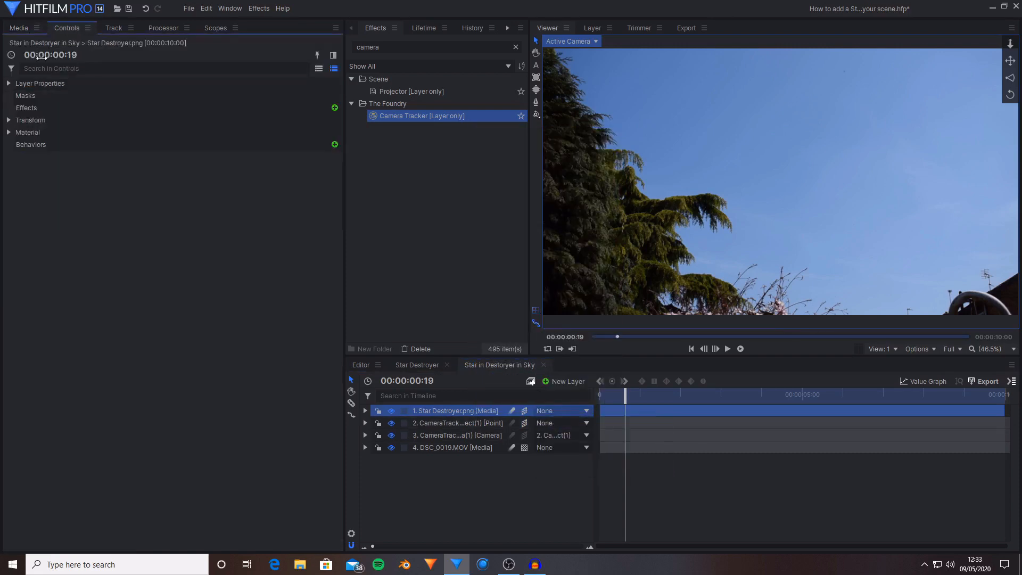
Step: Rotate the Star Destroyer 180° on Z and reposition it above the trees in the Viewer
click(29, 120)
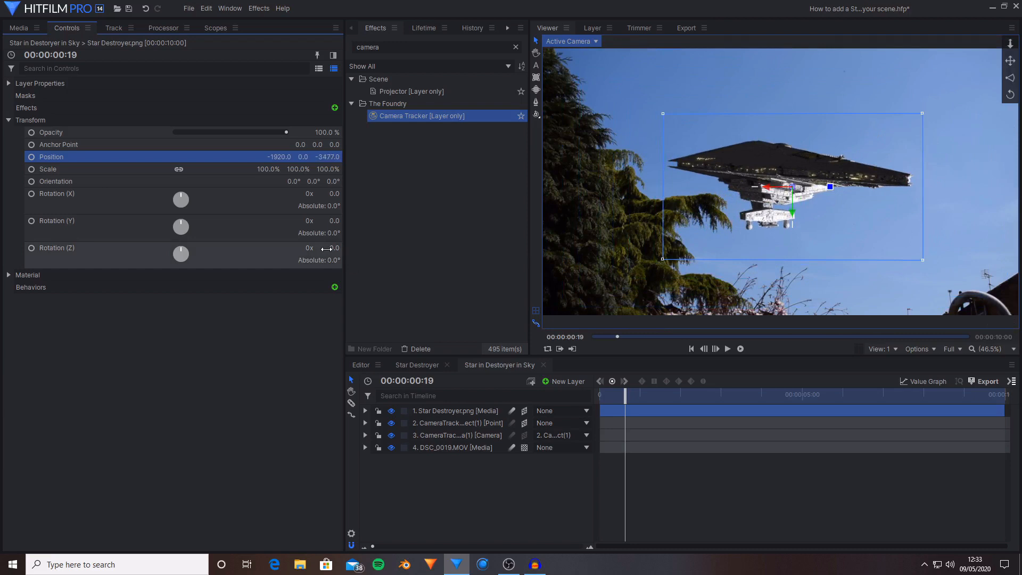
click(329, 248)
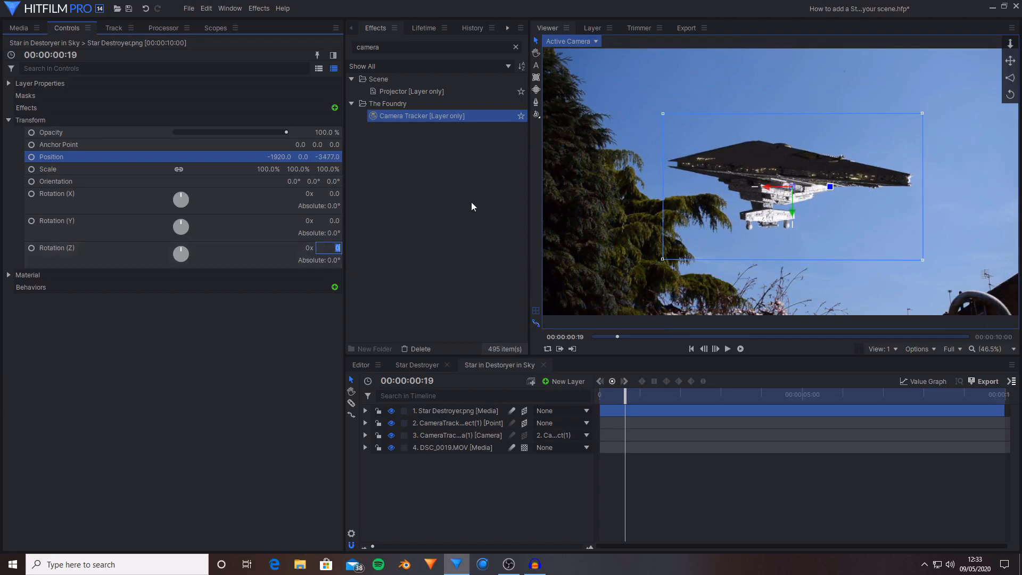
text(180.0)
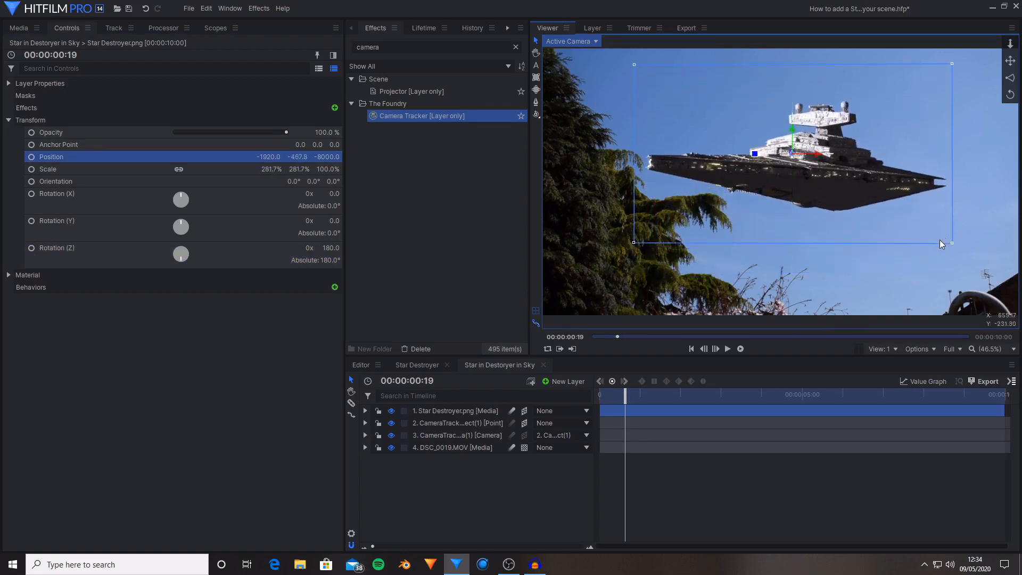
drag(625, 396, 655, 396)
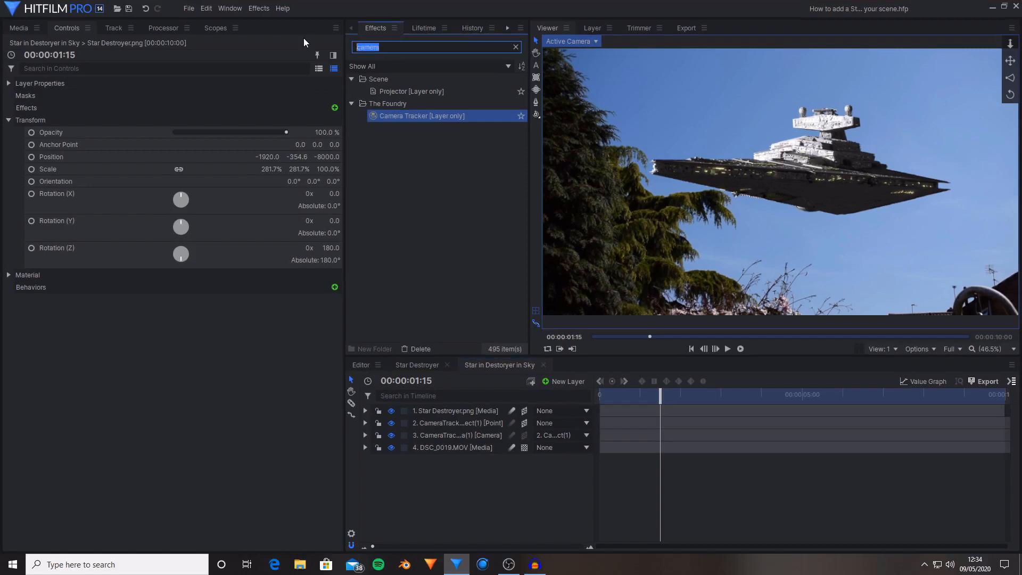
Step: Apply Grading Transfer to the ship, sourced from DSC_0019.MOV
text(grading)
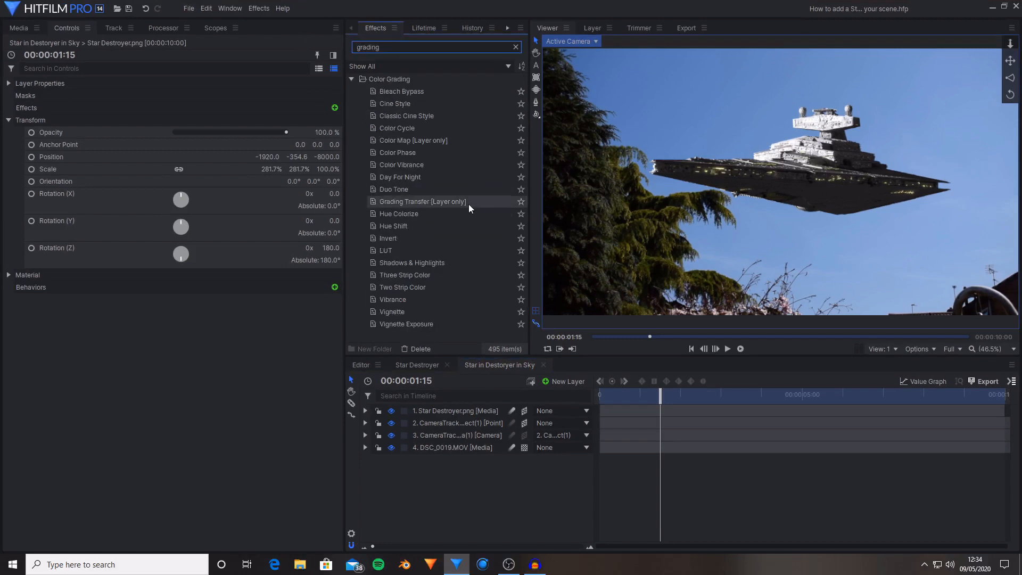
click(423, 201)
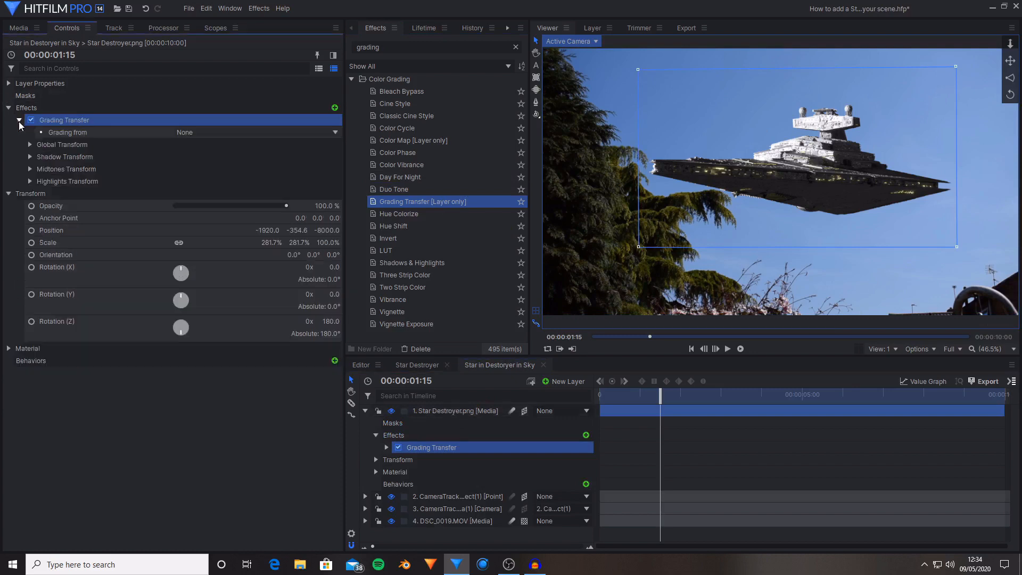
click(258, 132)
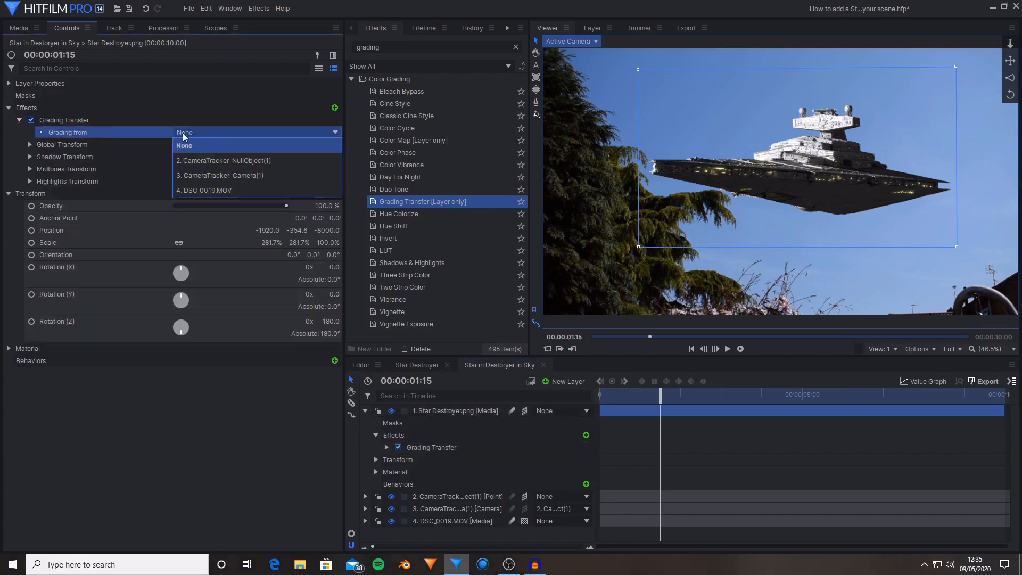
click(202, 190)
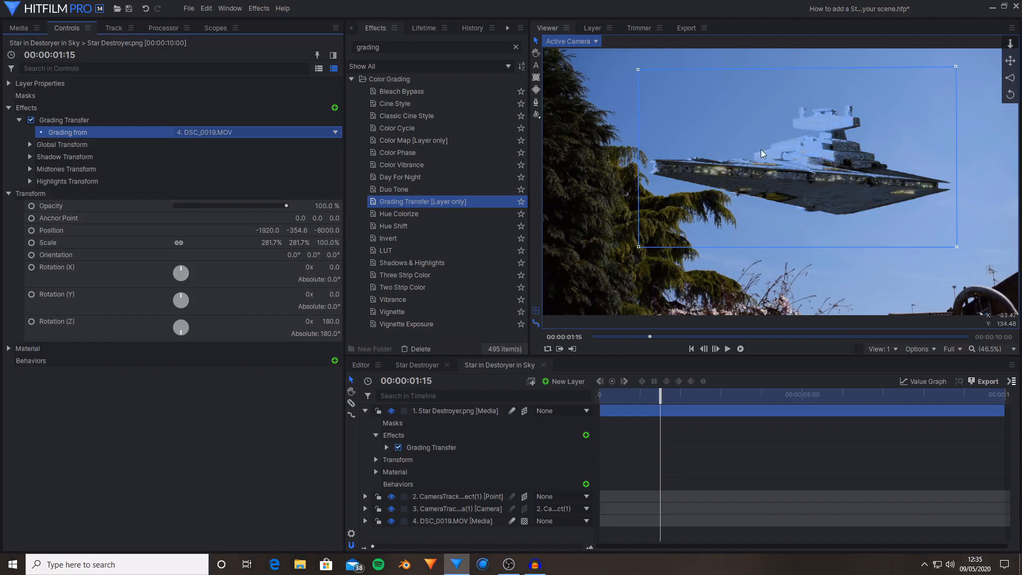
mouse_move(810, 134)
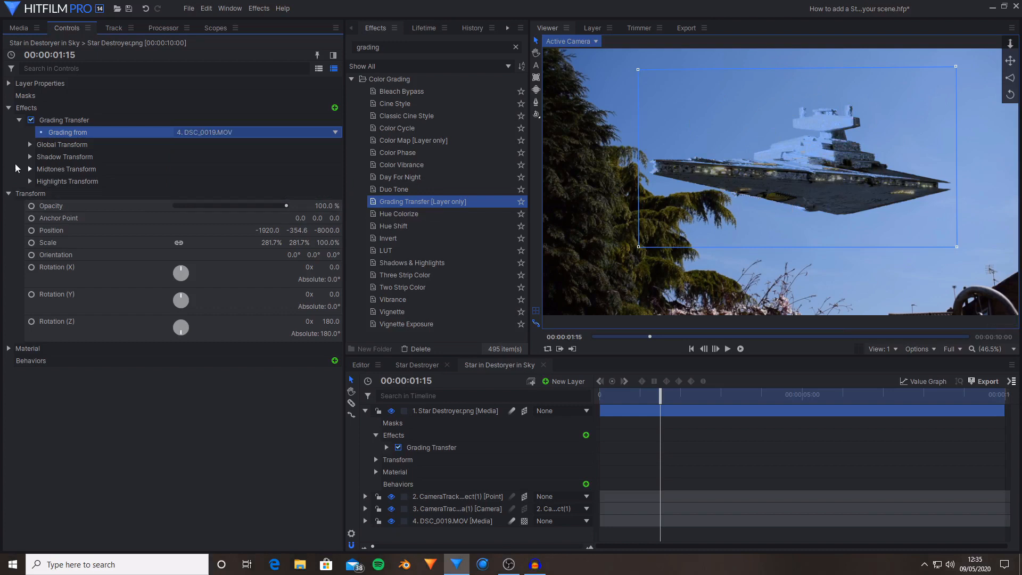
Step: Lower the global brightness shift and reduce chrominance shift to about half
click(30, 144)
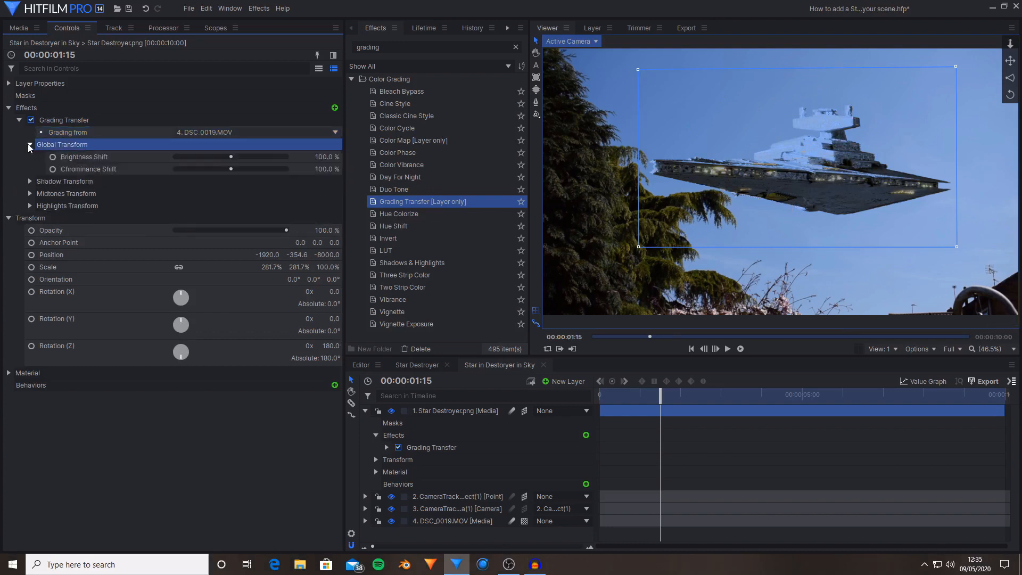
drag(231, 157, 228, 156)
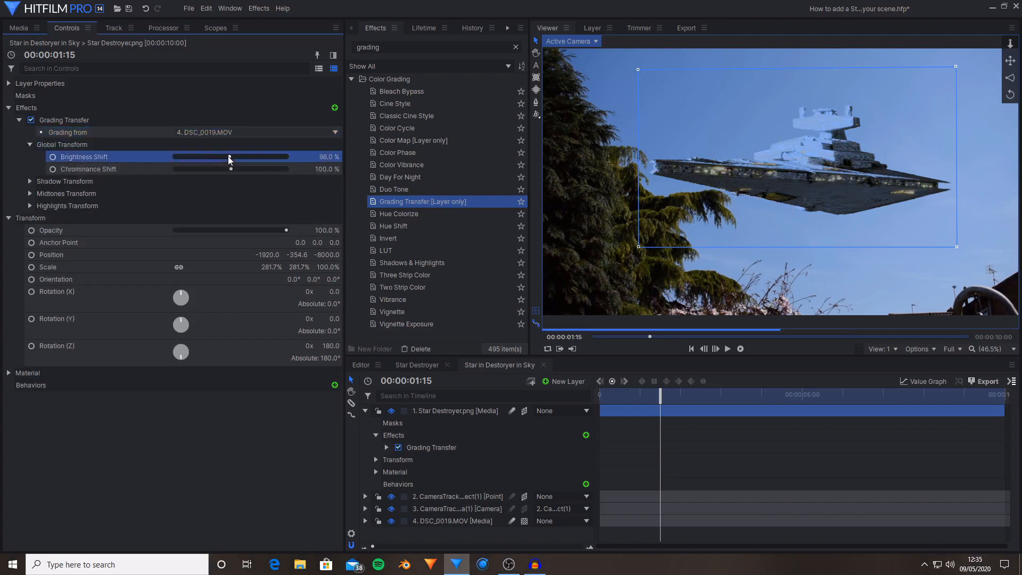
drag(237, 169, 228, 168)
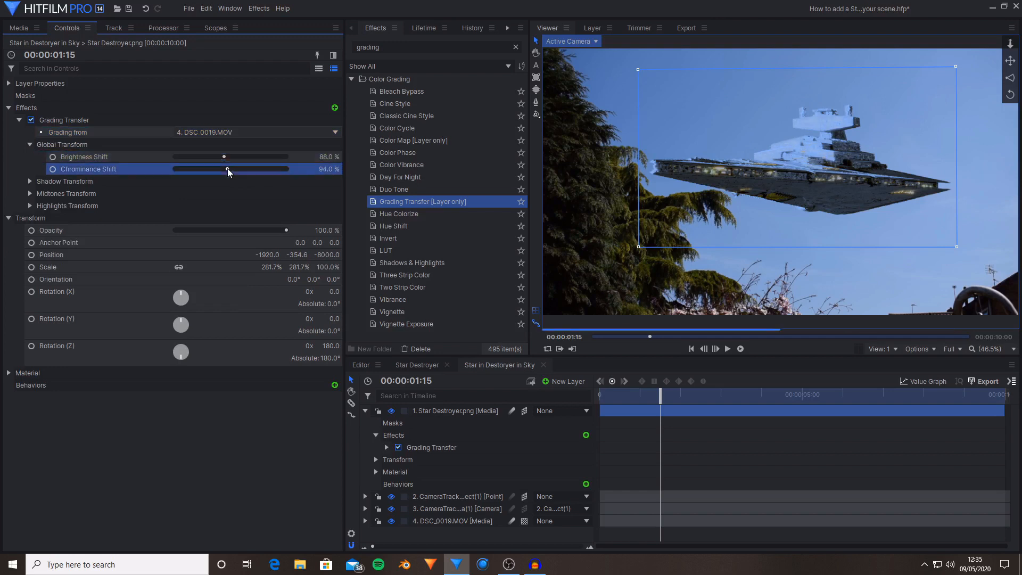
drag(228, 169, 216, 169)
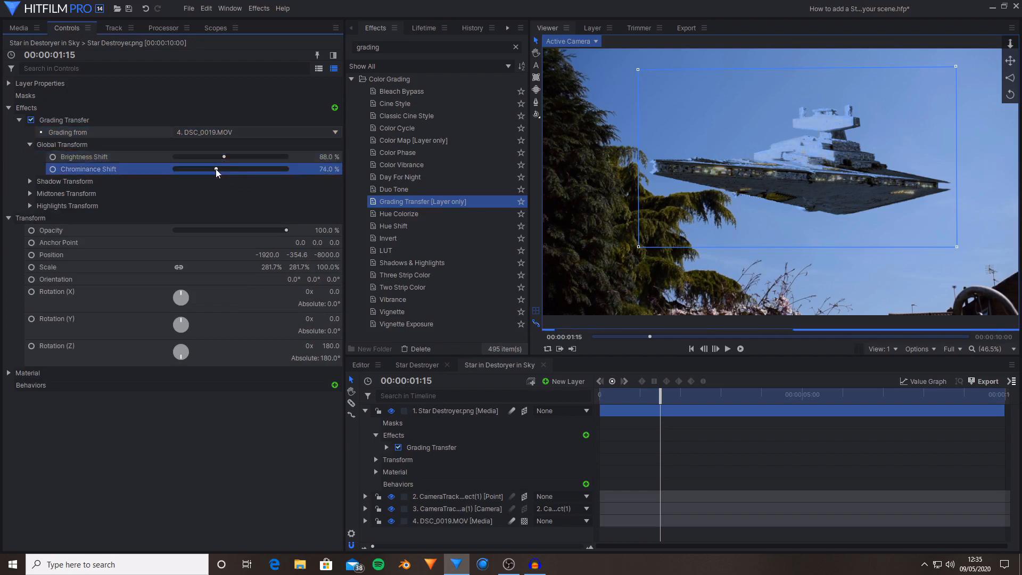
drag(217, 170, 204, 169)
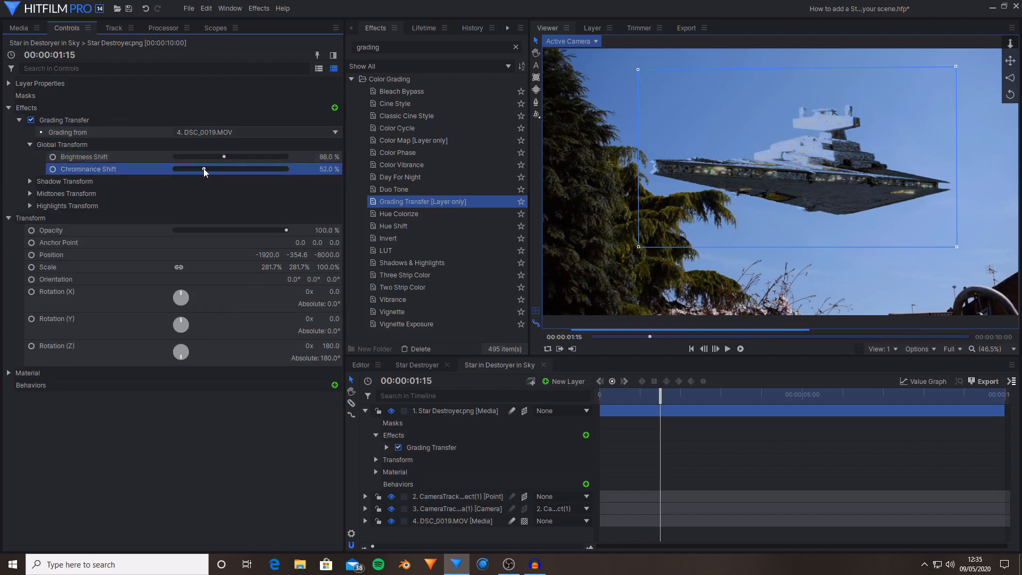
drag(224, 156, 206, 156)
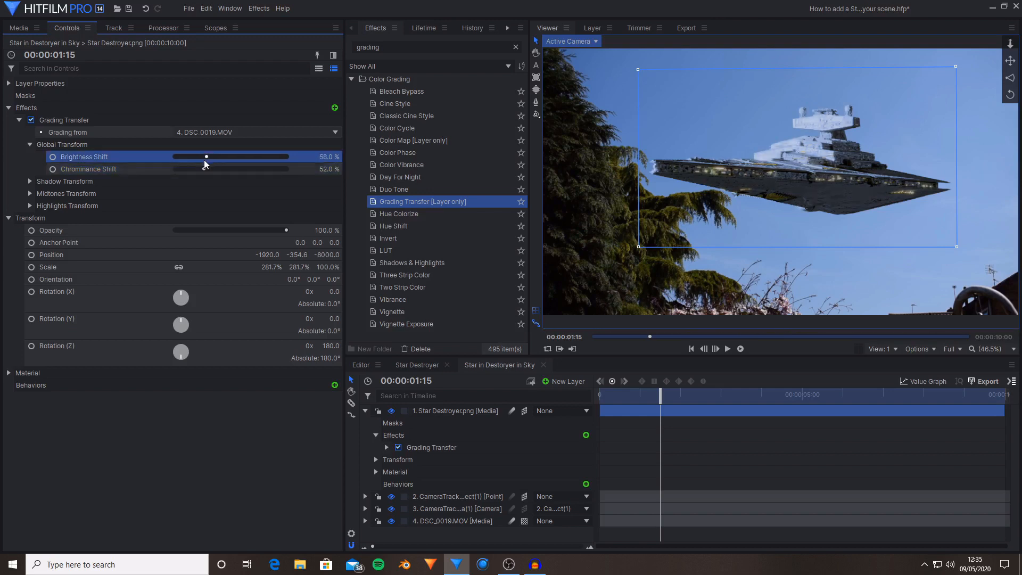
Step: Adjust the highlights chrominance and midtones brightness of the colour match
click(30, 205)
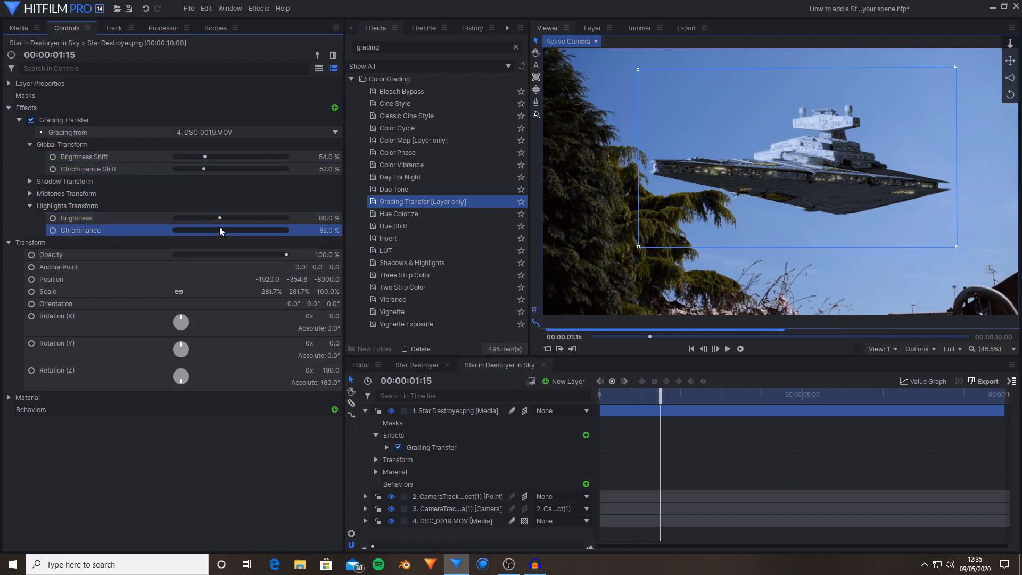
drag(220, 217, 228, 217)
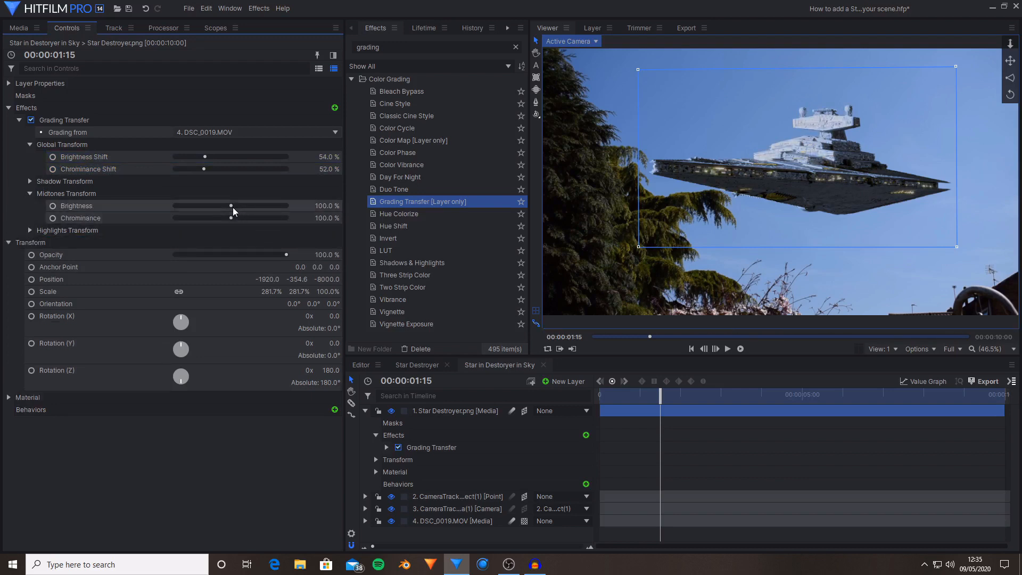
drag(231, 217, 220, 217)
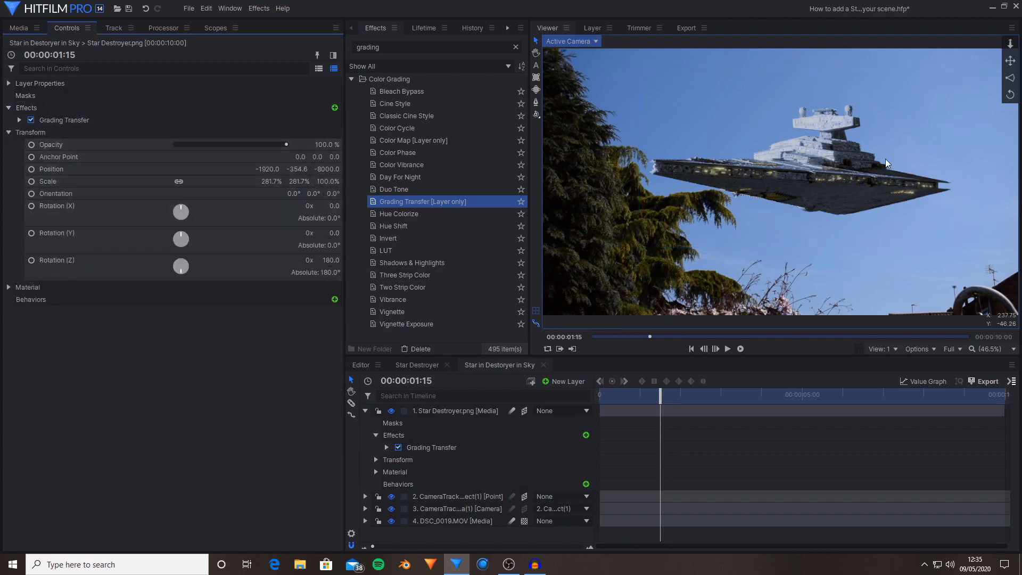
mouse_move(806, 189)
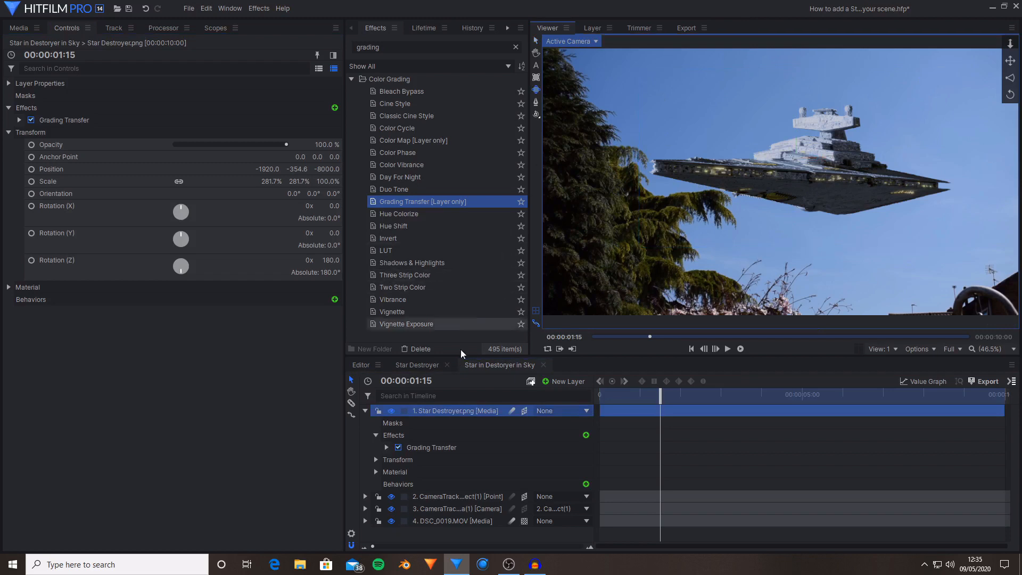
mouse_move(542, 380)
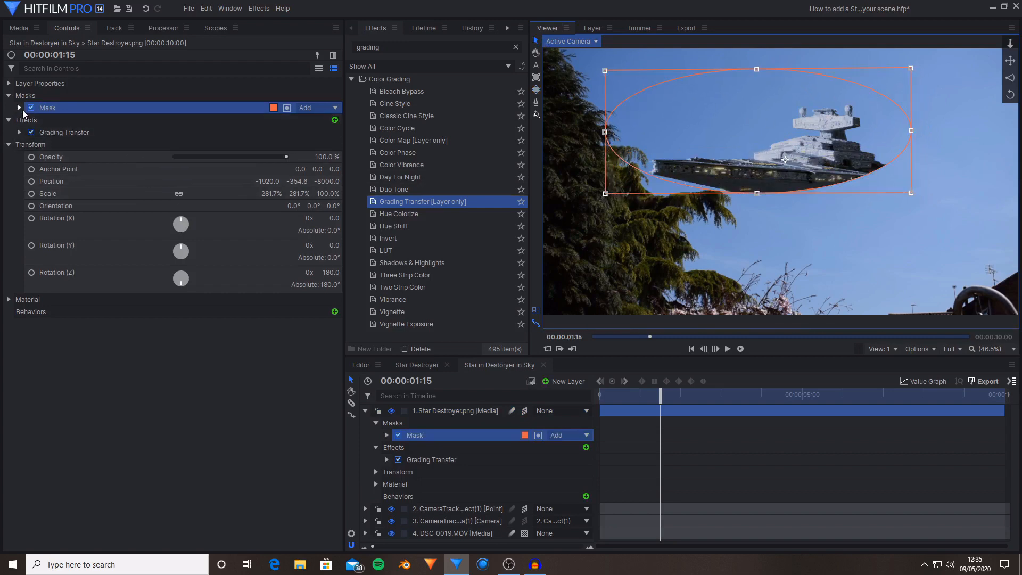
Step: Raise the ellipse mask's Feather Strength in Shape settings to heavily soften the hull edge
click(29, 121)
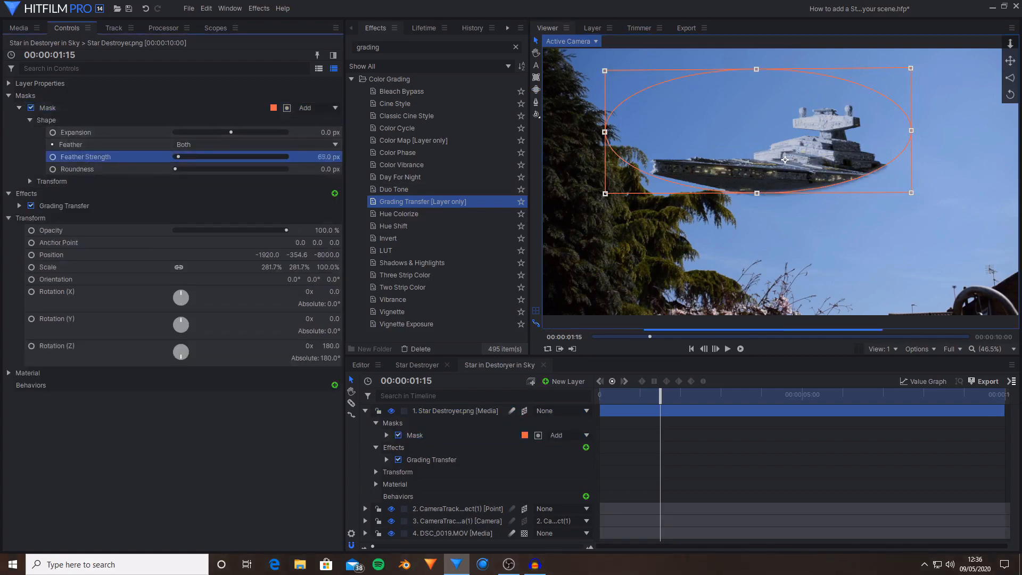
drag(173, 157, 189, 157)
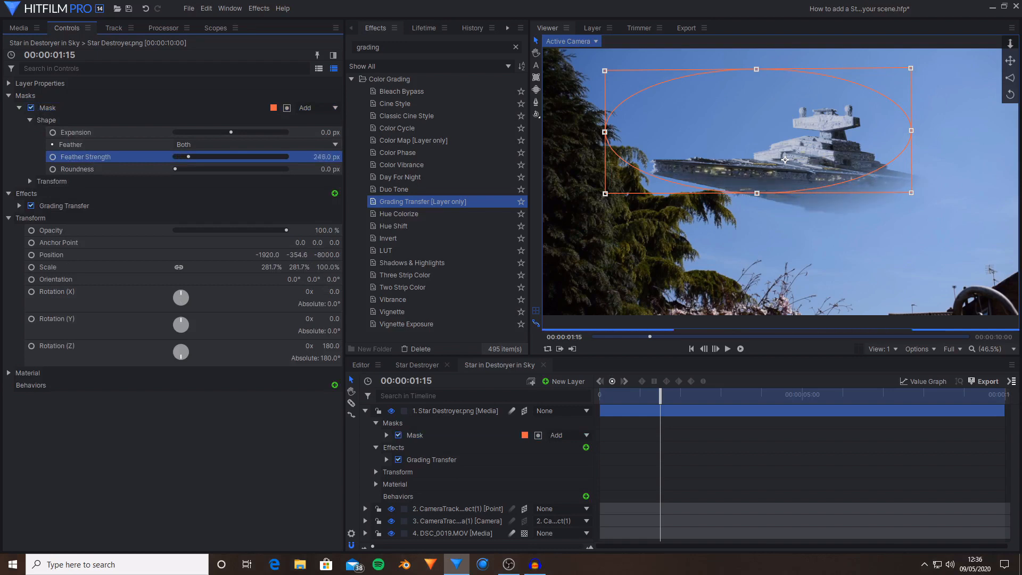
drag(189, 157, 216, 157)
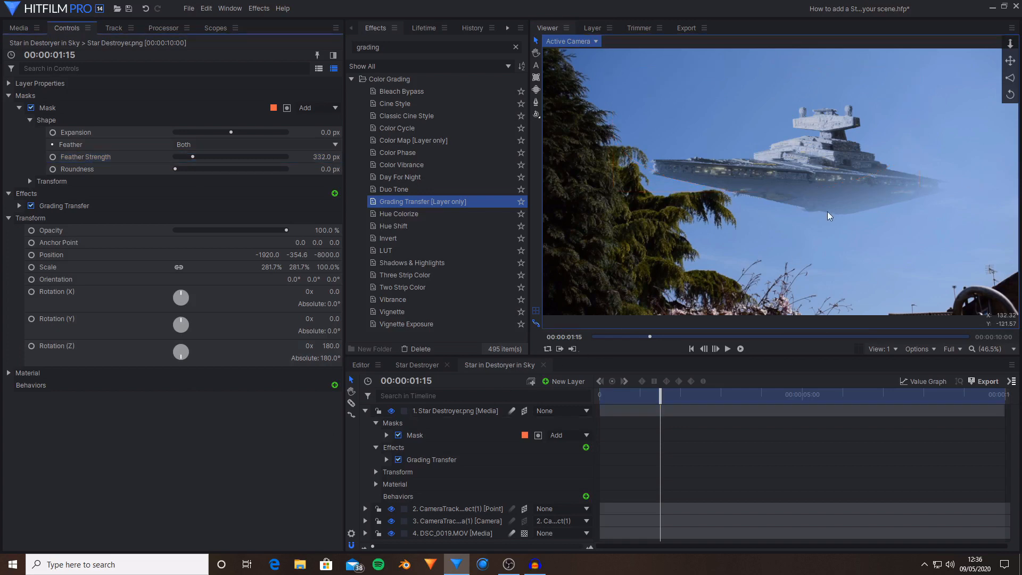
mouse_move(910, 201)
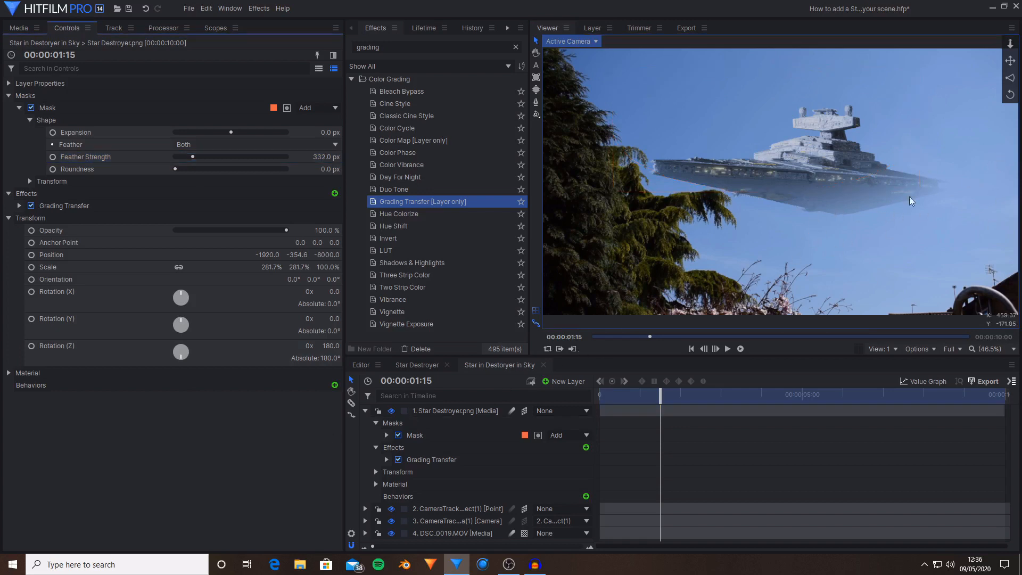
mouse_move(933, 163)
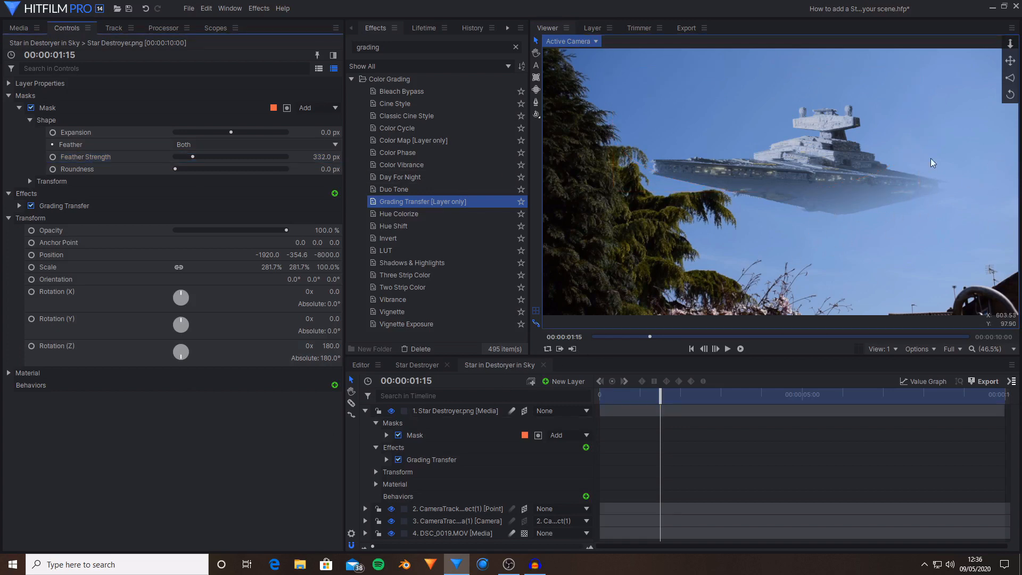
double_click(316, 157)
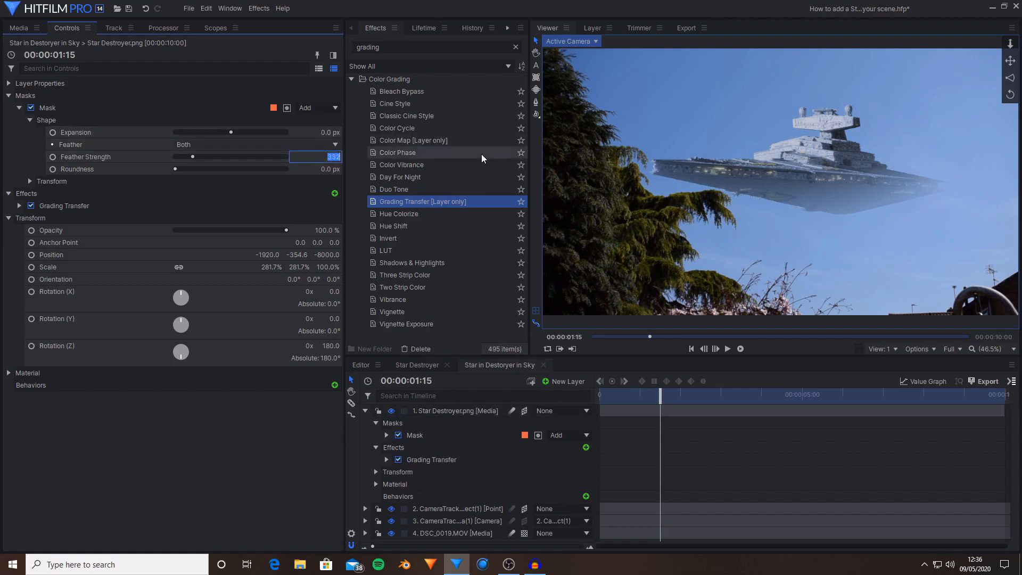
text(35)
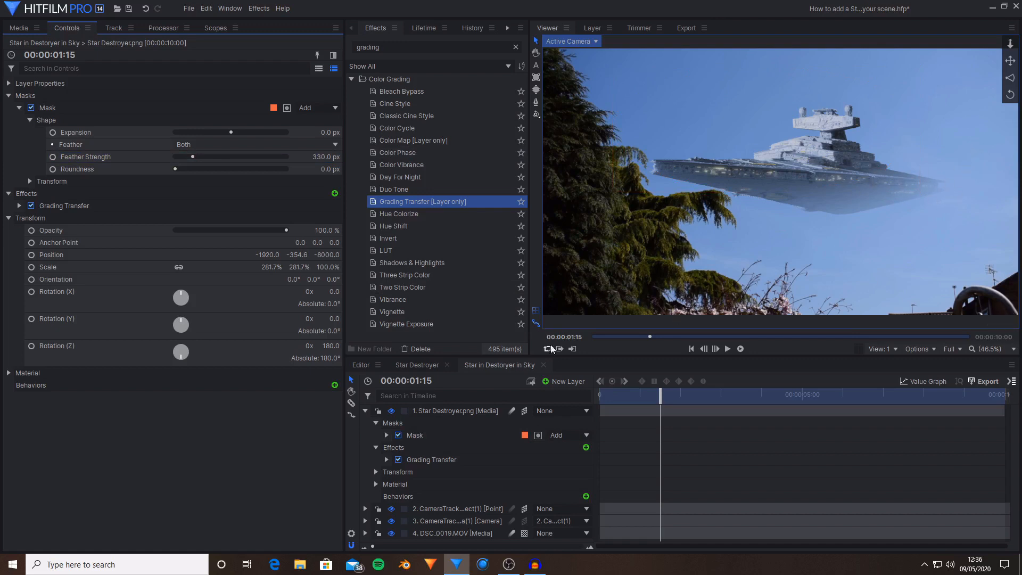
Step: Lower the layer opacity to 65% and apply a Lens Blur with 5 px radius
click(455, 411)
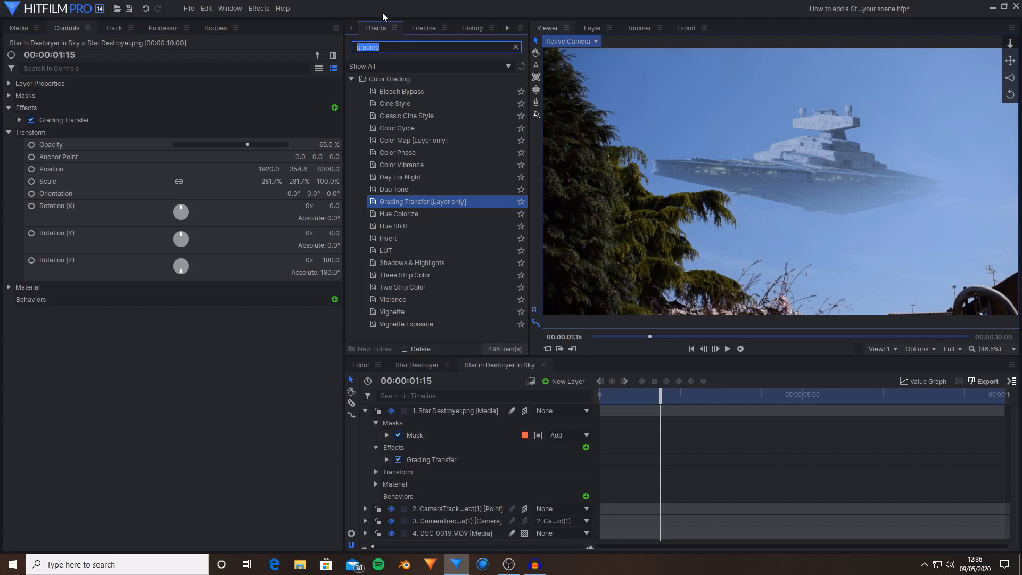
text(lens blur)
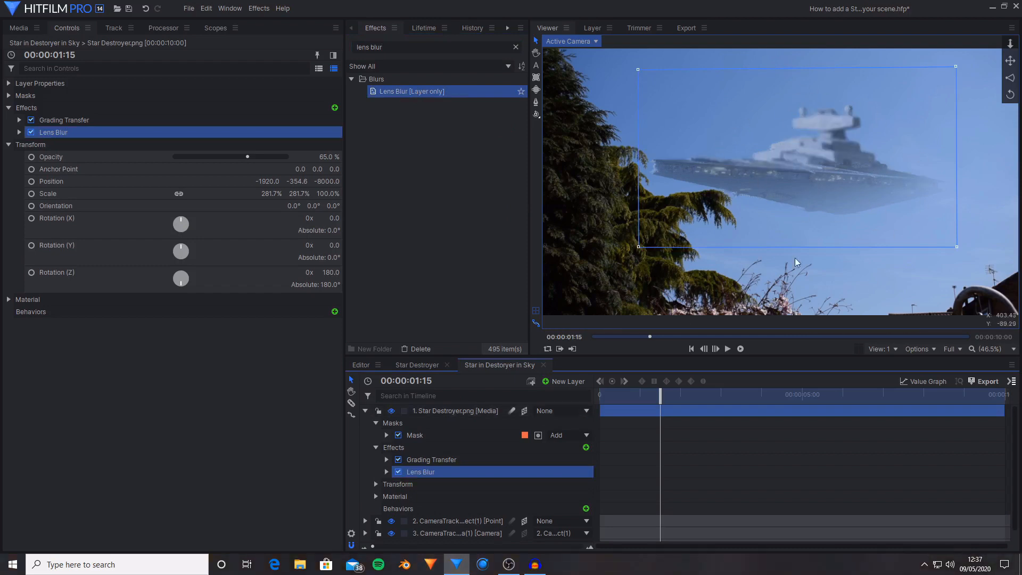
click(19, 132)
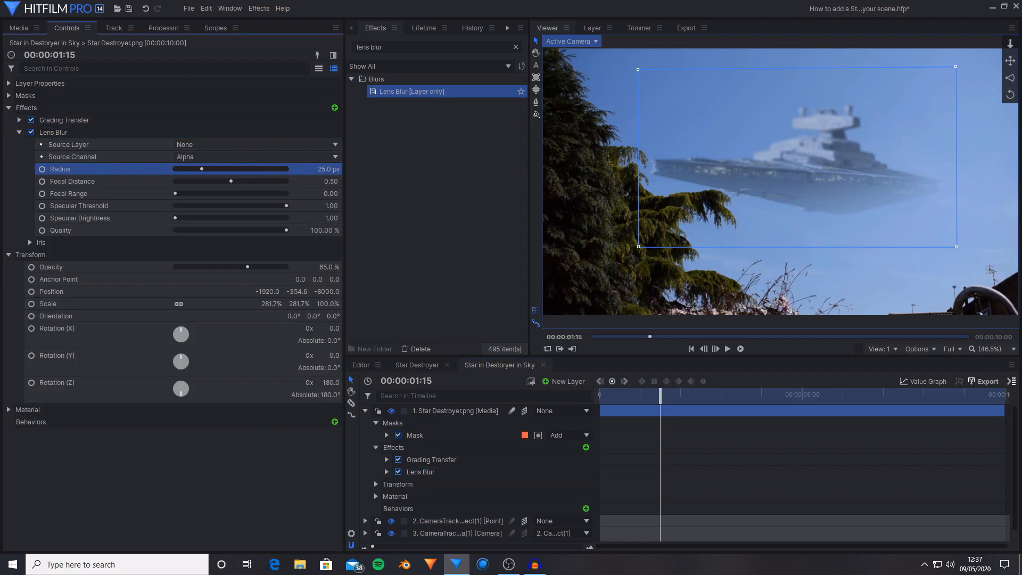
drag(202, 170, 178, 169)
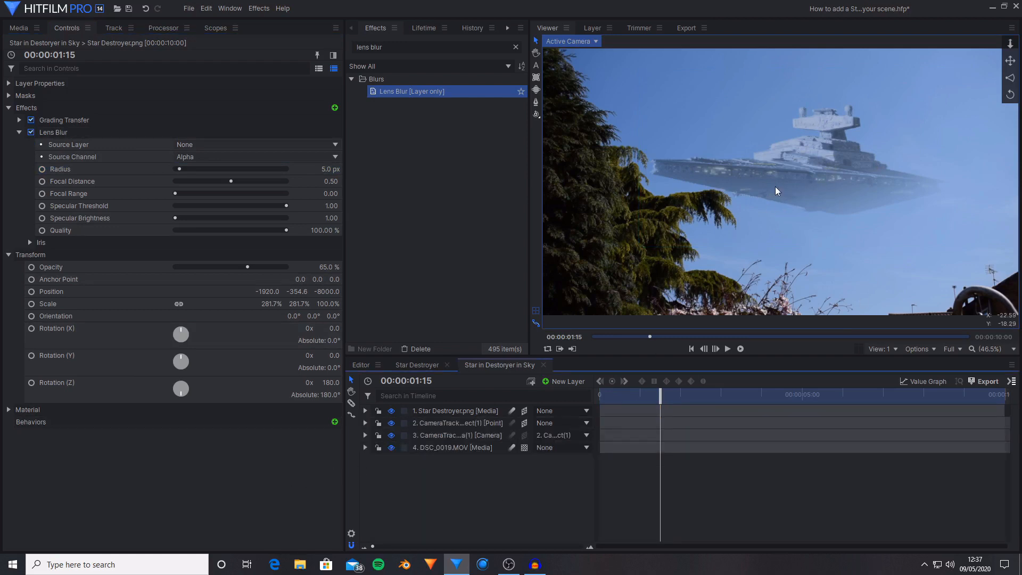
mouse_move(832, 145)
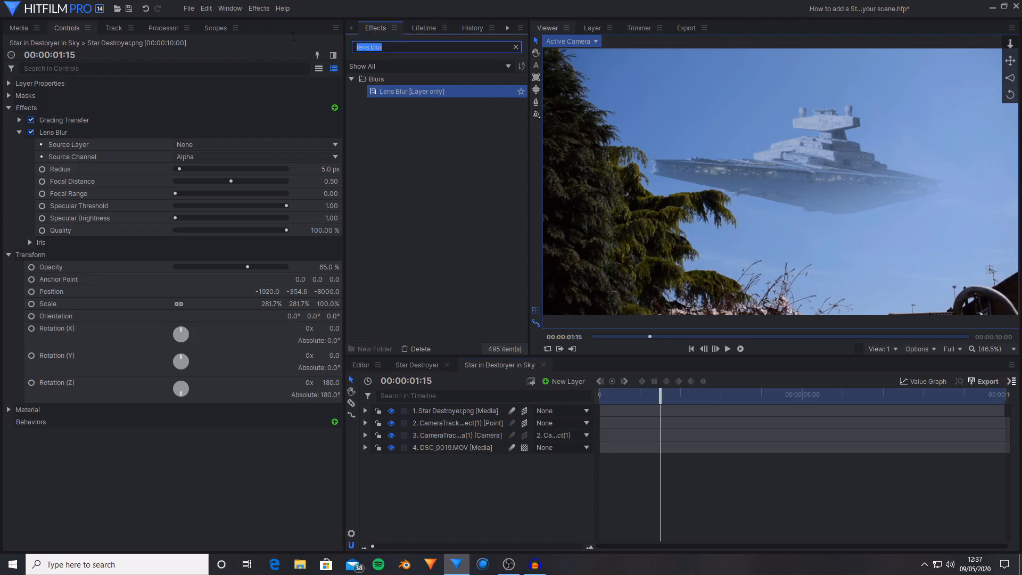
Step: Stack a Curves effect on the Star Destroyer layer via the Effects search
text(curves)
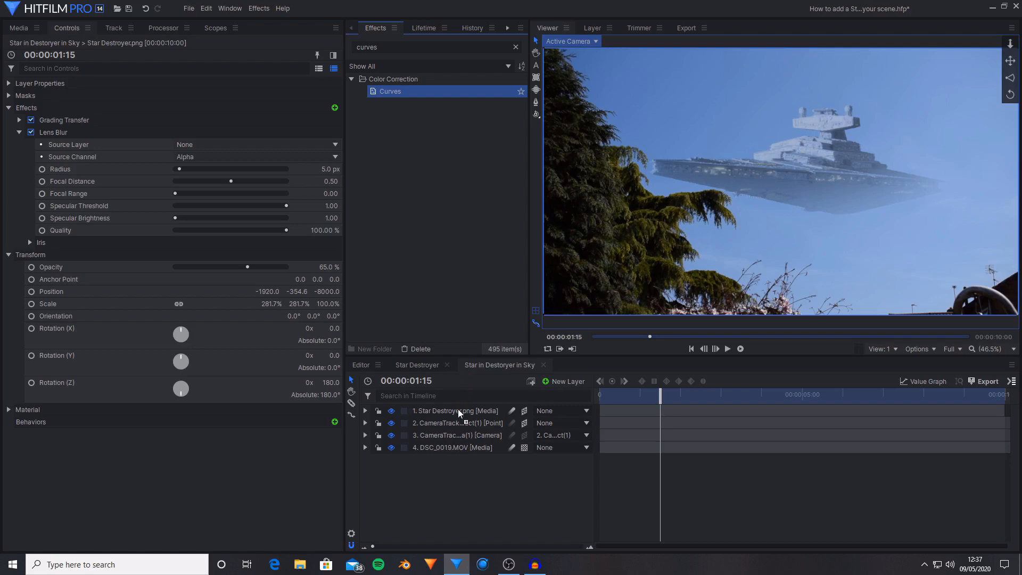
double_click(390, 92)
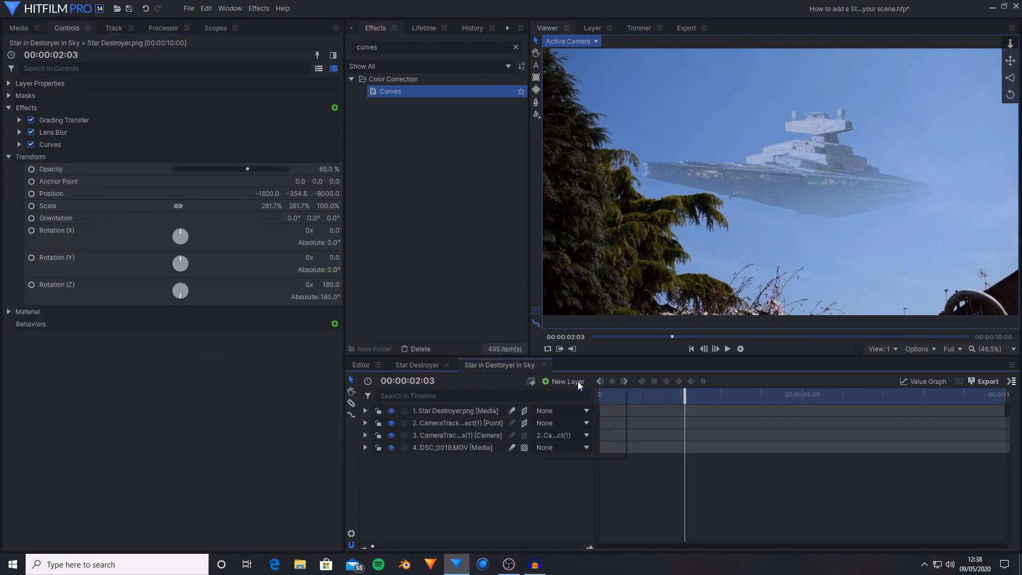
Step: Create a top Grade layer and apply the Letterbox effect to it
click(564, 381)
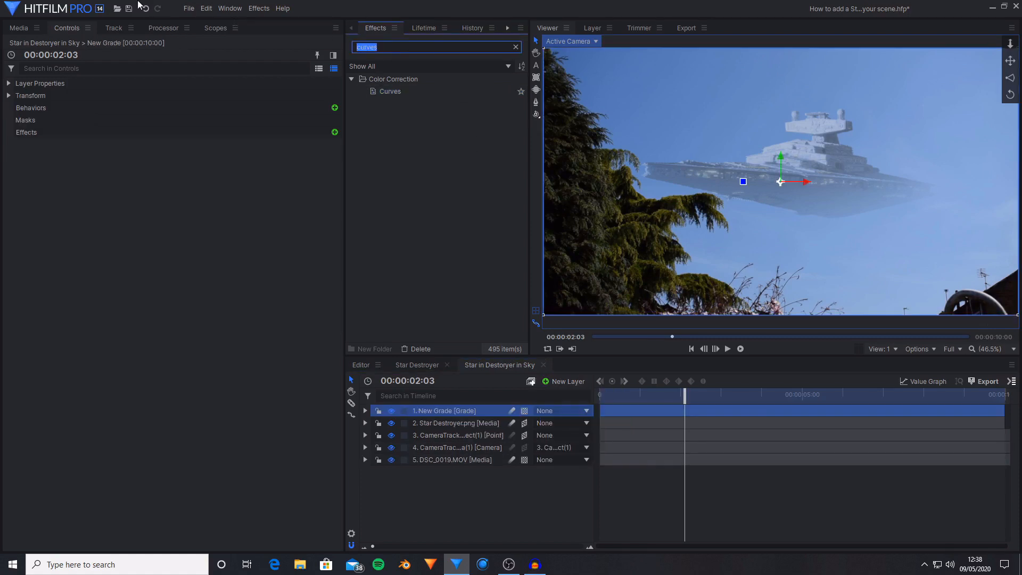
text(letter)
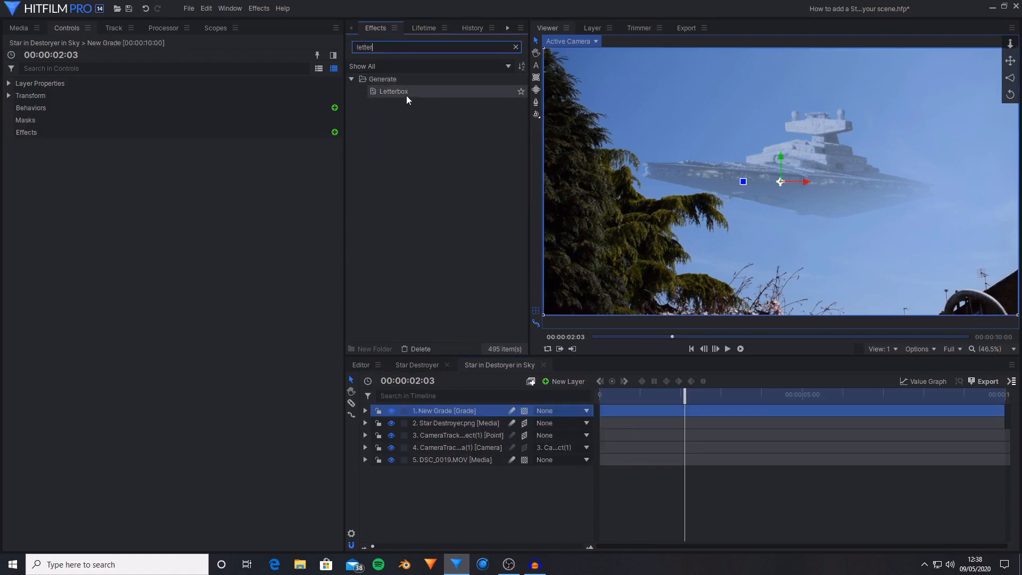
double_click(393, 91)
text(curves)
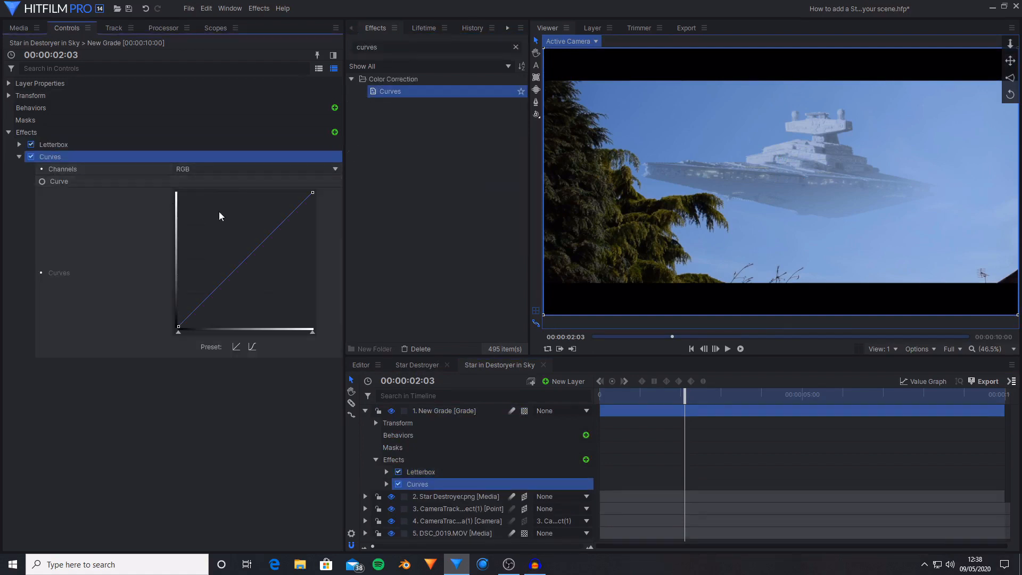
click(253, 346)
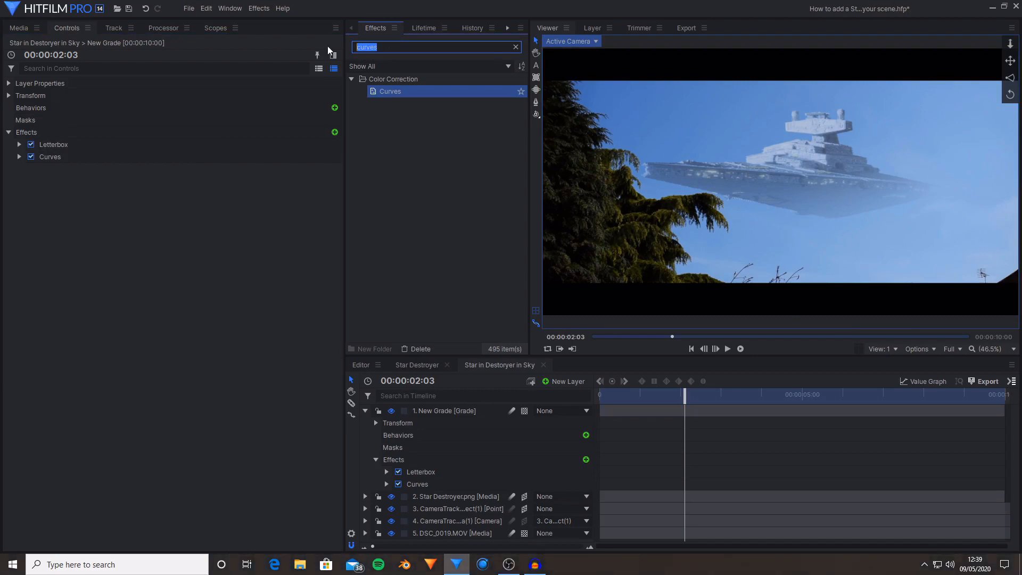
text(satur)
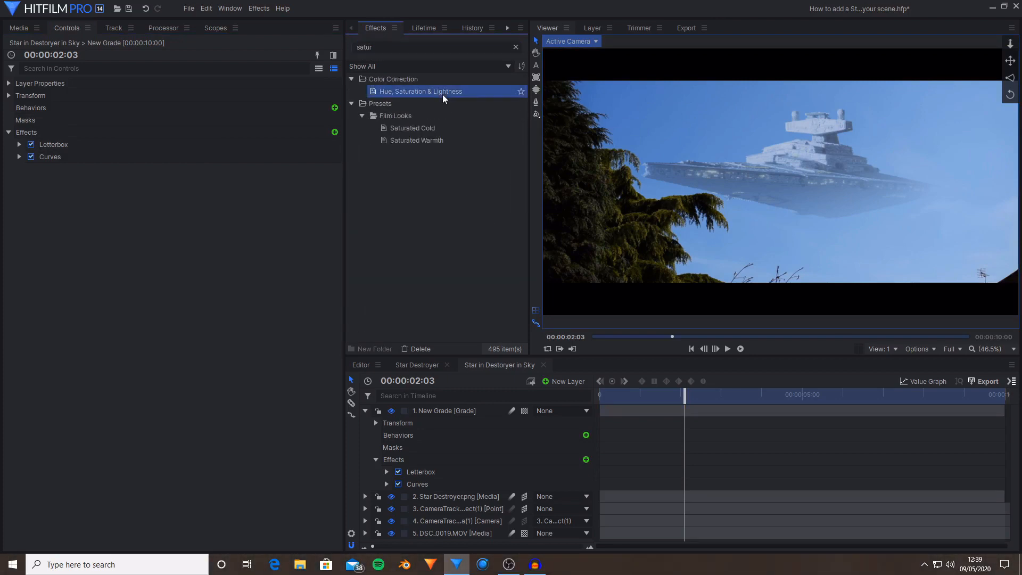